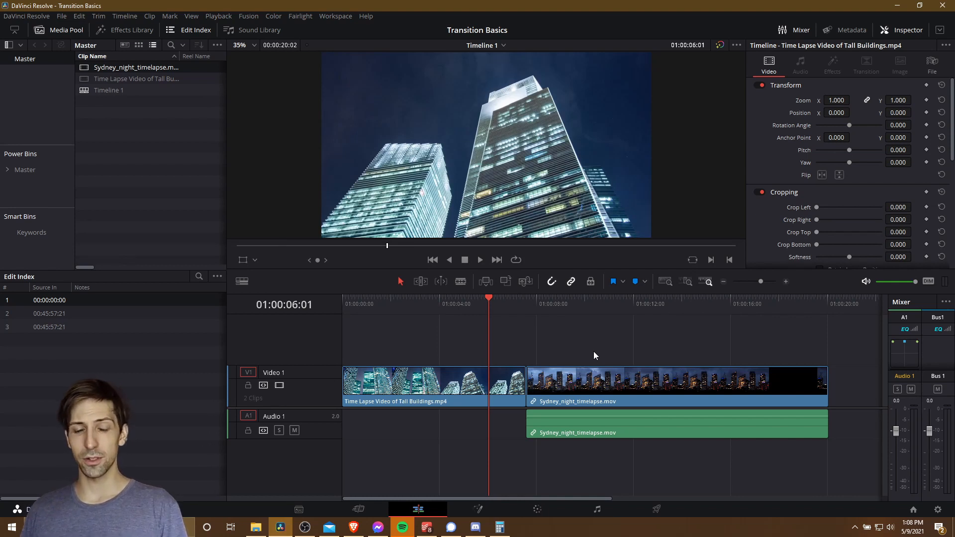
Step: Select the Sydney night time-lapse clip on V1 so the Inspector shows its properties
{"action": "left_click", "coordinate": [432, 383]}
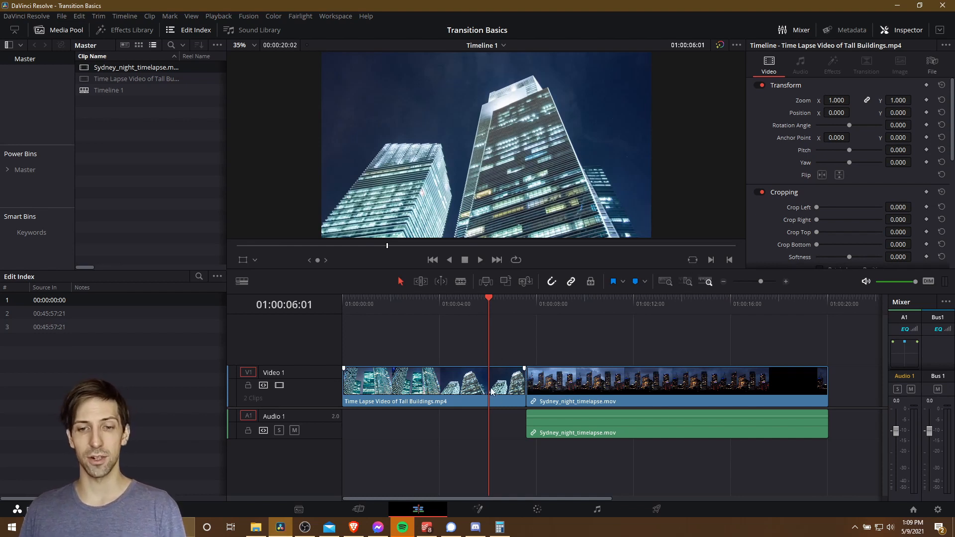
{"action": "left_click", "coordinate": [572, 386]}
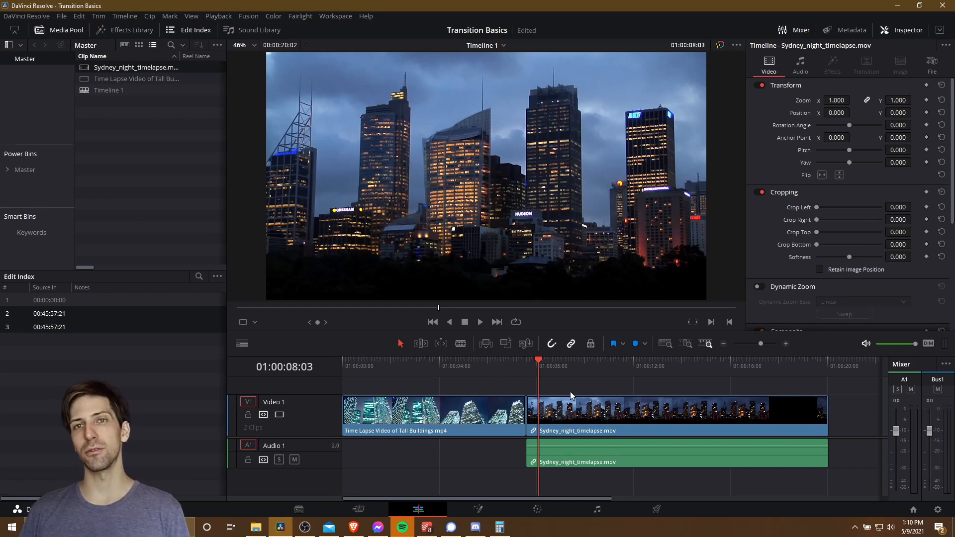
{"action": "mouse_move", "coordinate": [578, 389]}
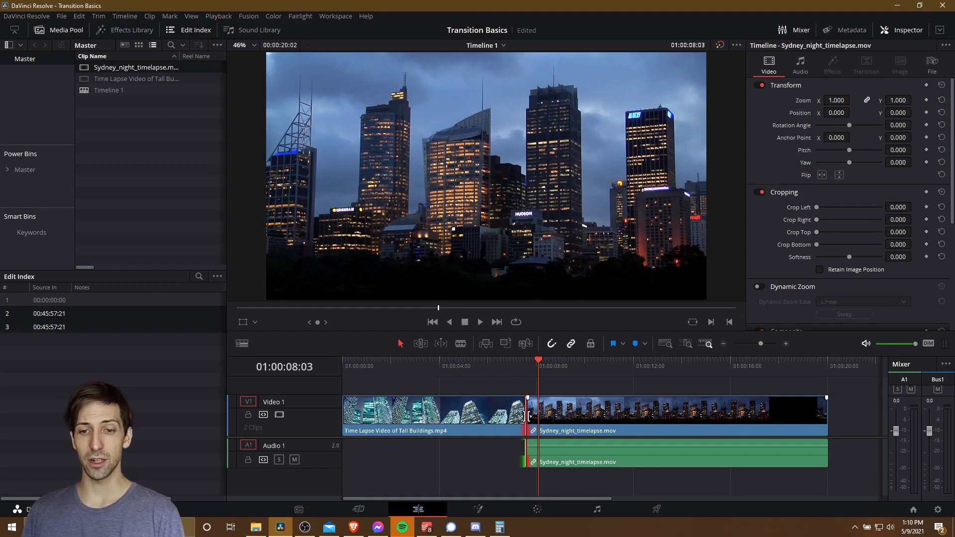
{"action": "right_click", "coordinate": [526, 417]}
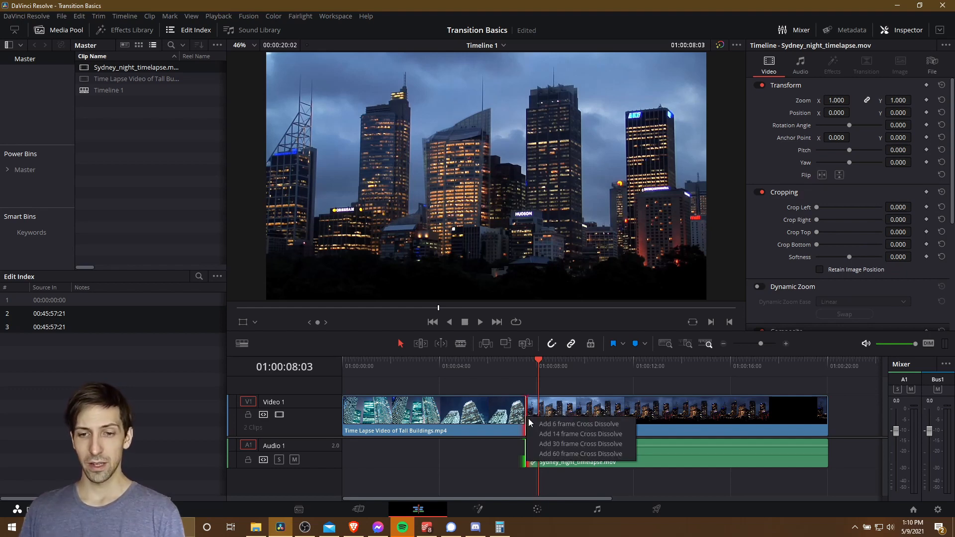
{"action": "mouse_move", "coordinate": [572, 427]}
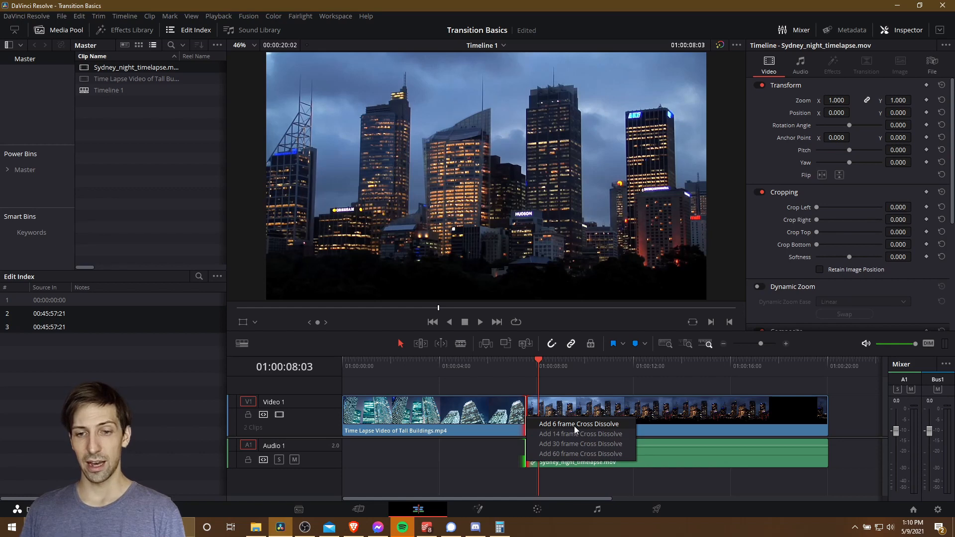
{"action": "mouse_move", "coordinate": [580, 453]}
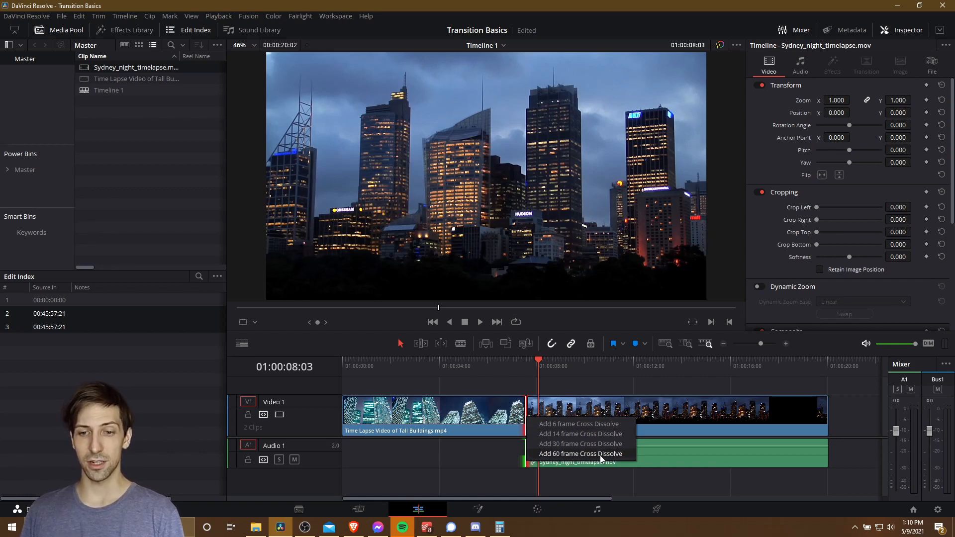
{"action": "mouse_move", "coordinate": [580, 434]}
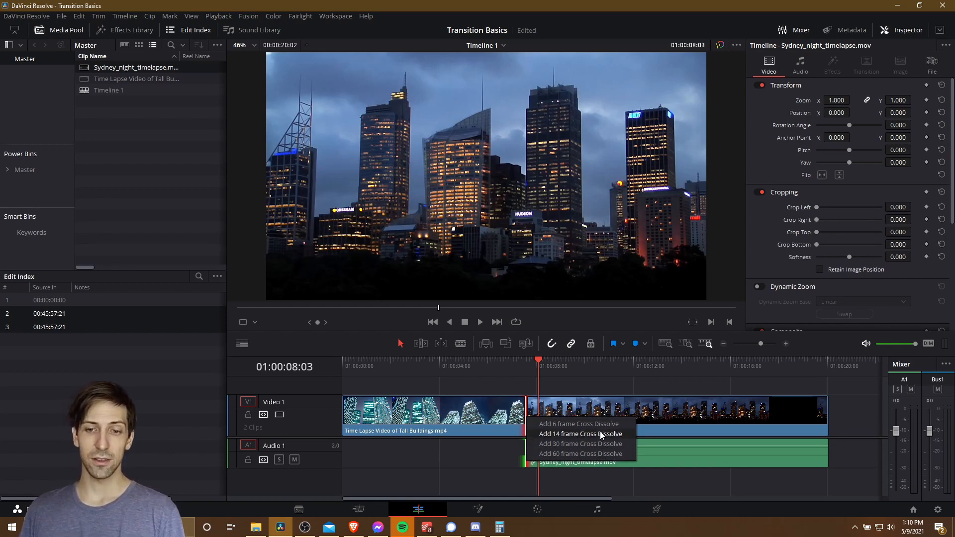
{"action": "mouse_move", "coordinate": [578, 423]}
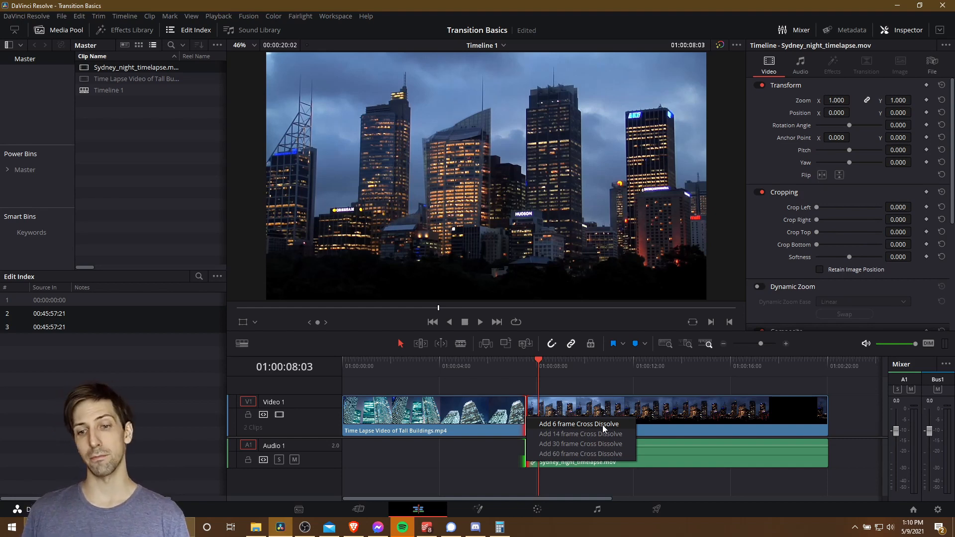
{"action": "mouse_move", "coordinate": [579, 443]}
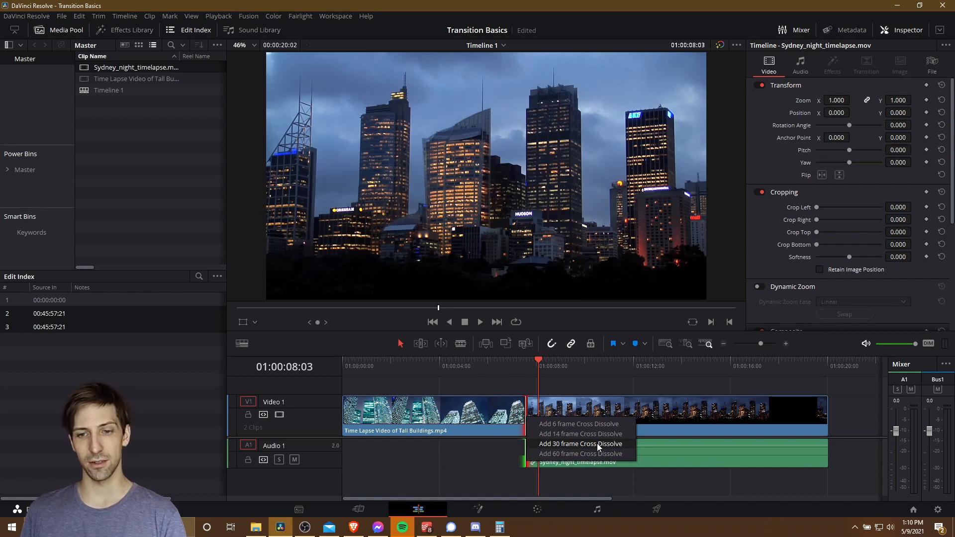
{"action": "mouse_move", "coordinate": [581, 395]}
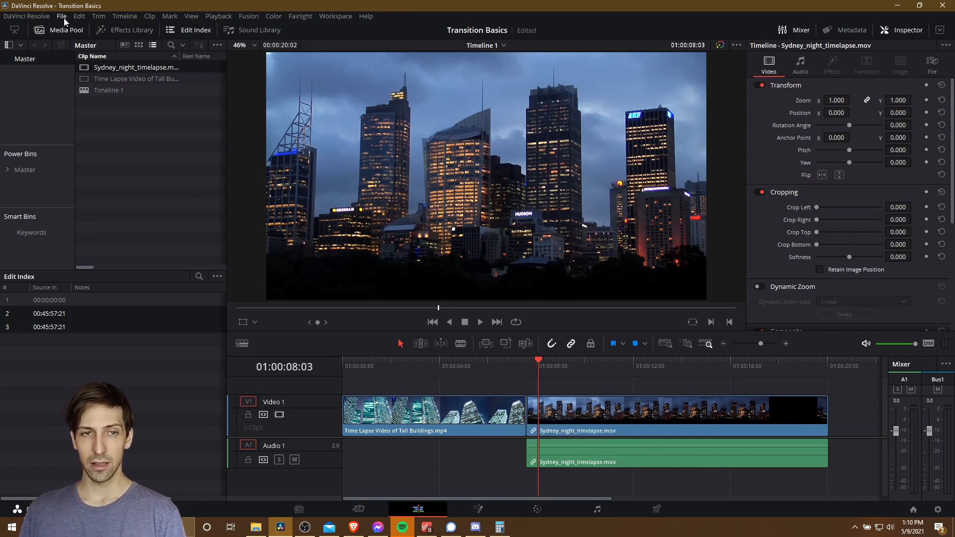
{"action": "left_click", "coordinate": [61, 16]}
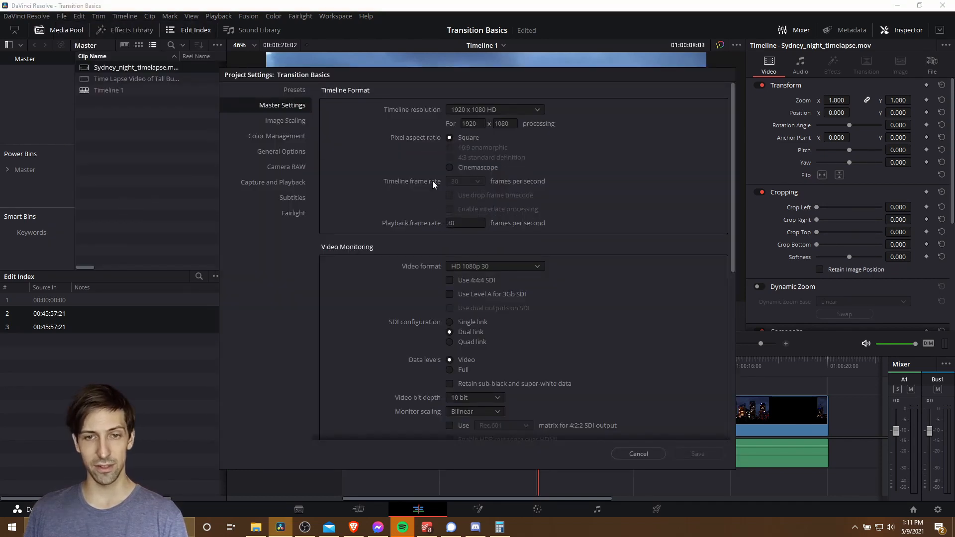
{"action": "mouse_move", "coordinate": [469, 235]}
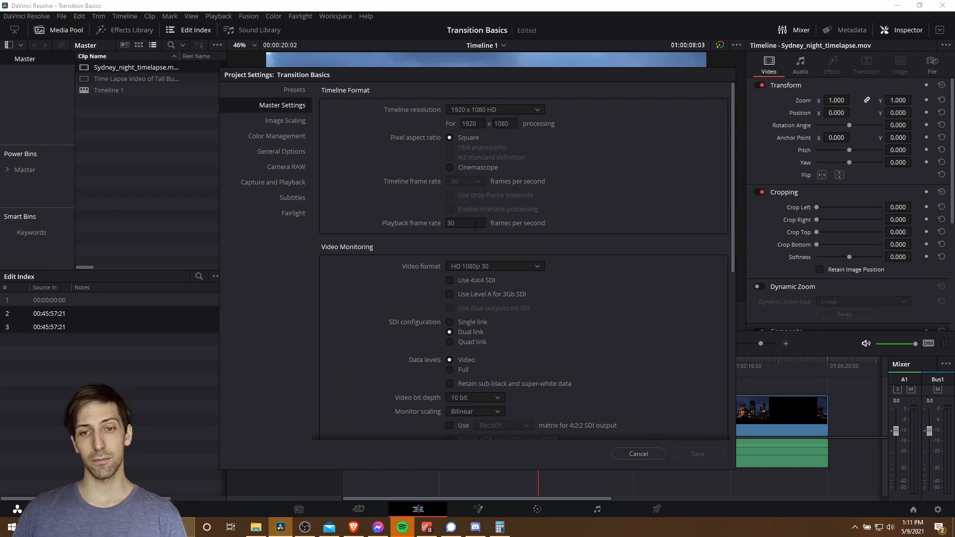
{"action": "mouse_move", "coordinate": [649, 425]}
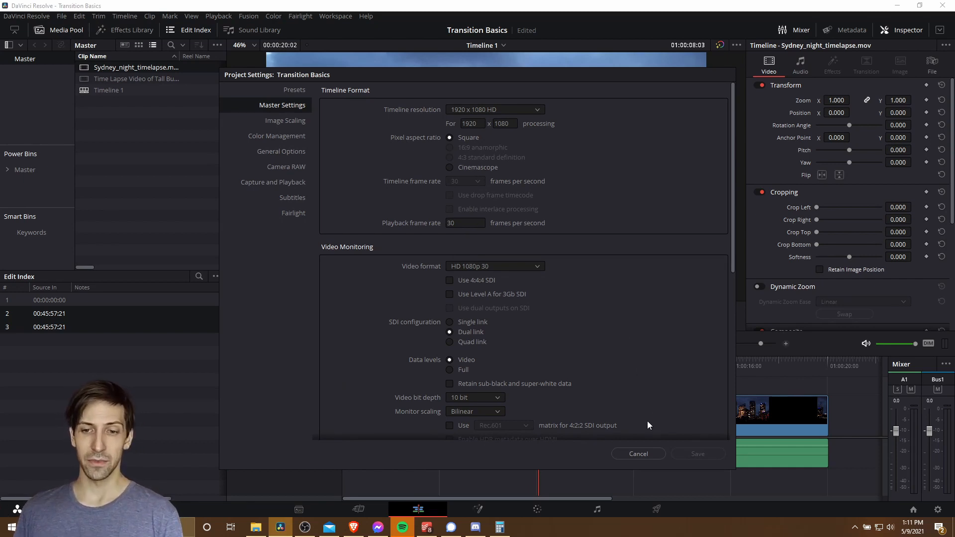
{"action": "mouse_move", "coordinate": [652, 448]}
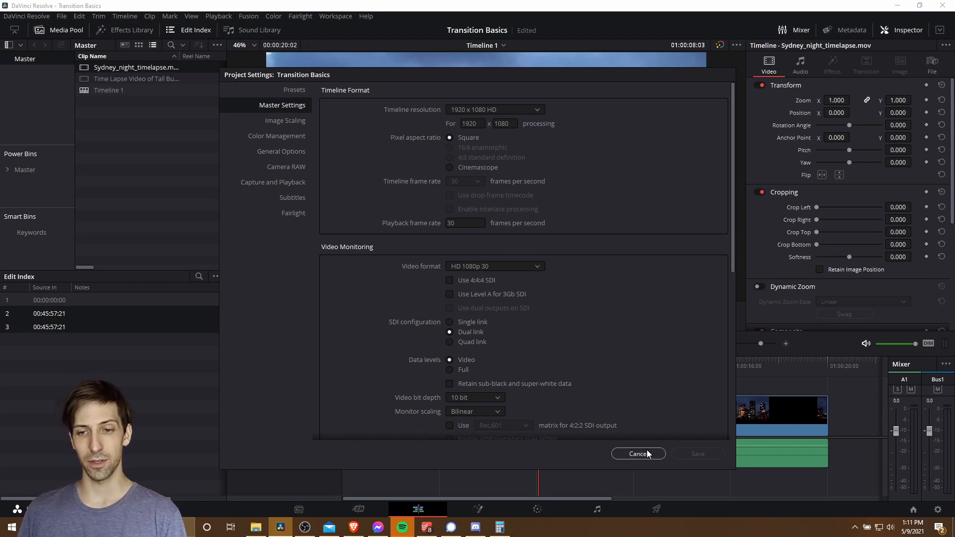
{"action": "left_click", "coordinate": [637, 454]}
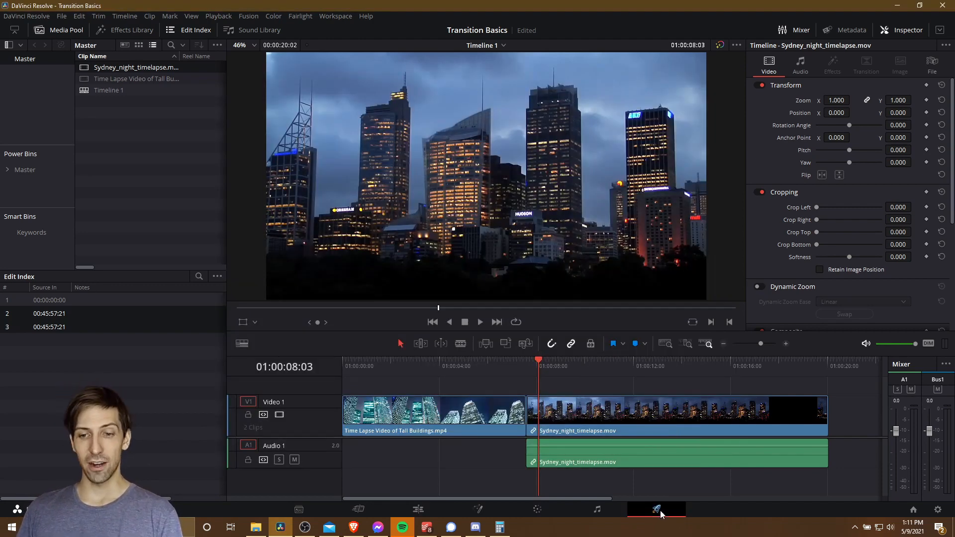
Step: On the Deliver page, choose the YouTube 1080p preset and keep its 30 fps frame rate
{"action": "left_click", "coordinate": [655, 510]}
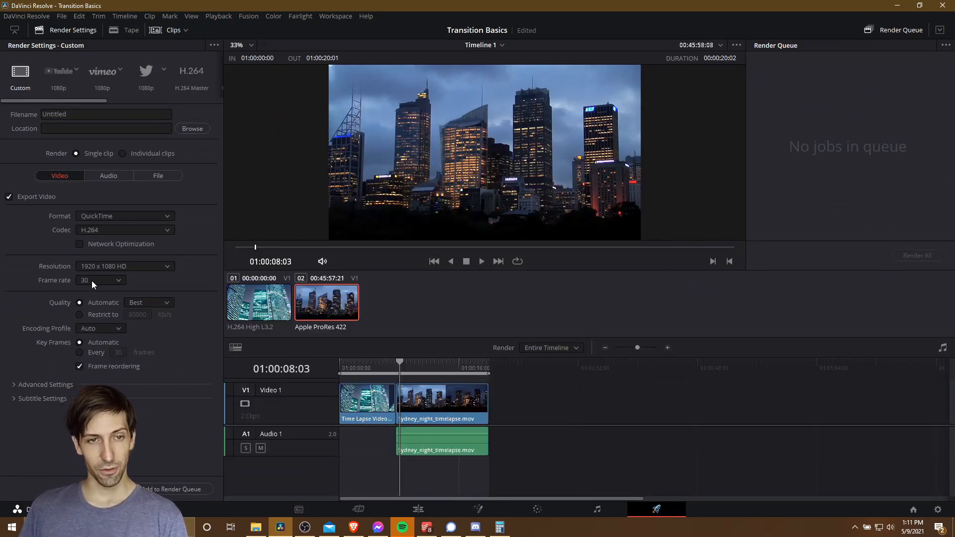
{"action": "left_click", "coordinate": [57, 73]}
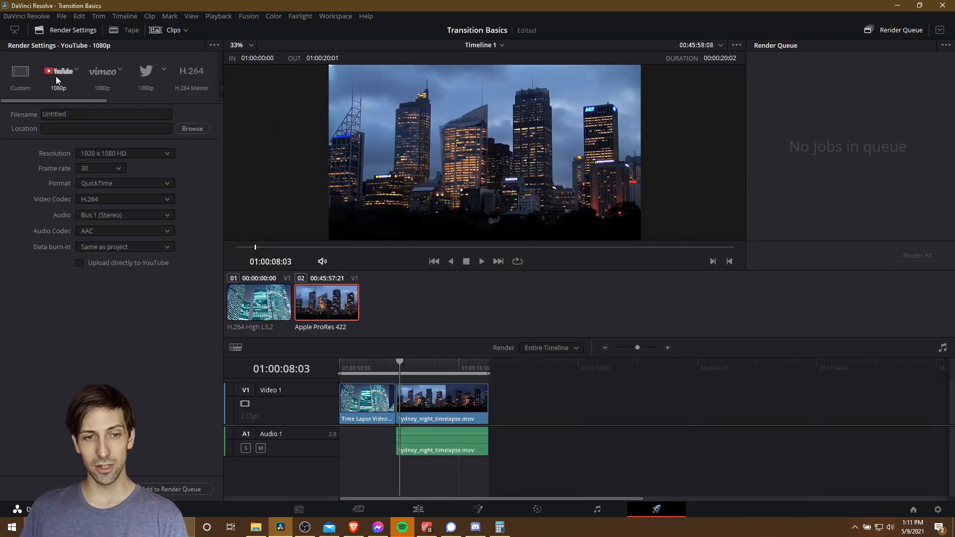
{"action": "left_click", "coordinate": [101, 168]}
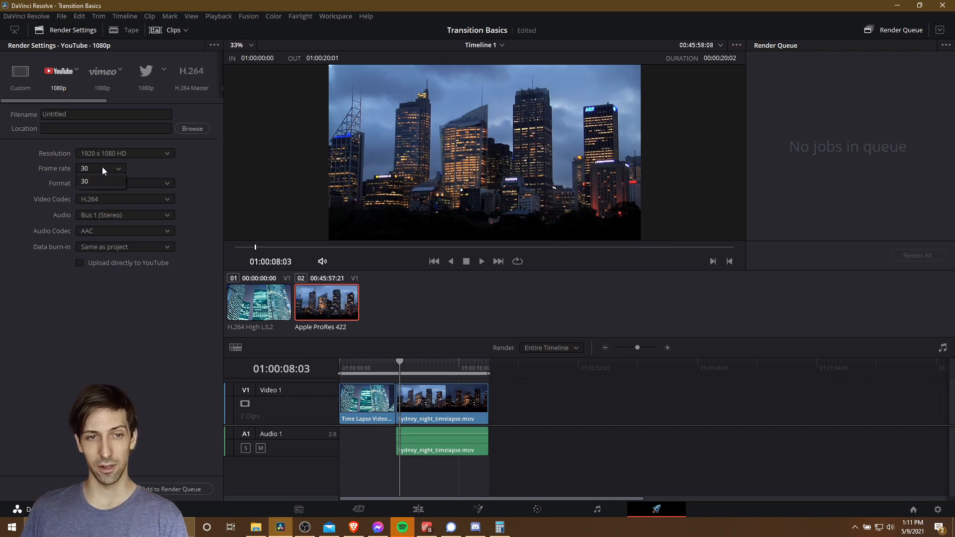
{"action": "mouse_move", "coordinate": [108, 177]}
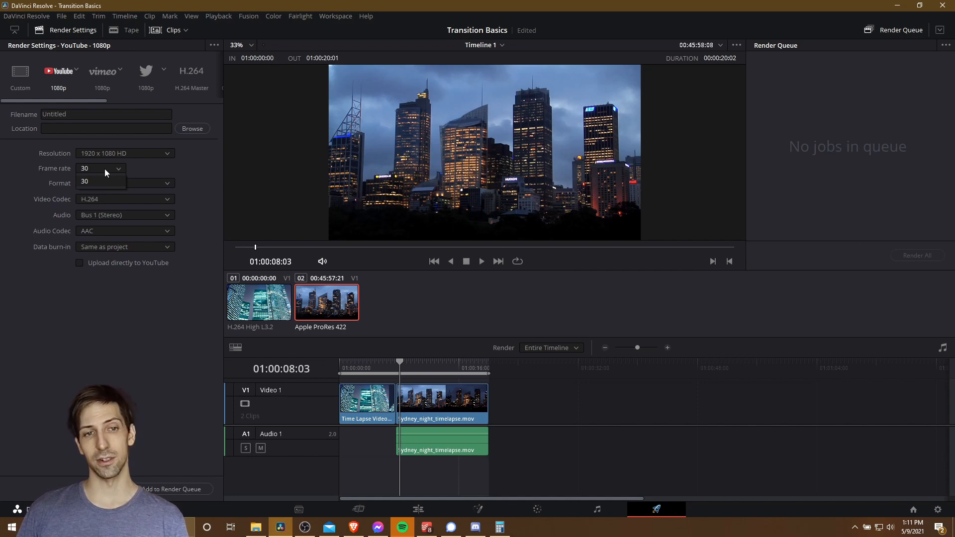
{"action": "left_click", "coordinate": [100, 183]}
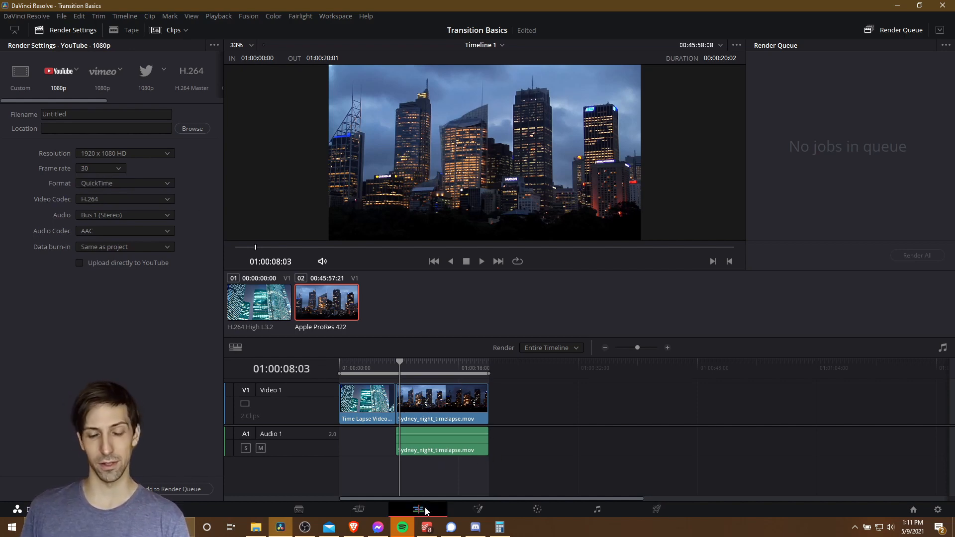
Step: Back on the Edit page, add a 30-frame cross dissolve at the cut between the two clips
{"action": "left_click", "coordinate": [417, 509]}
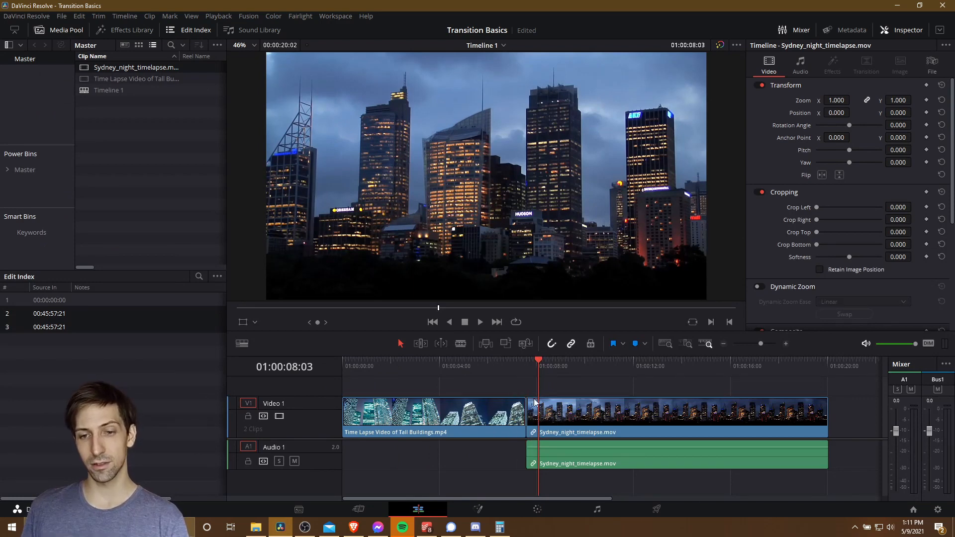
{"action": "left_click", "coordinate": [536, 417]}
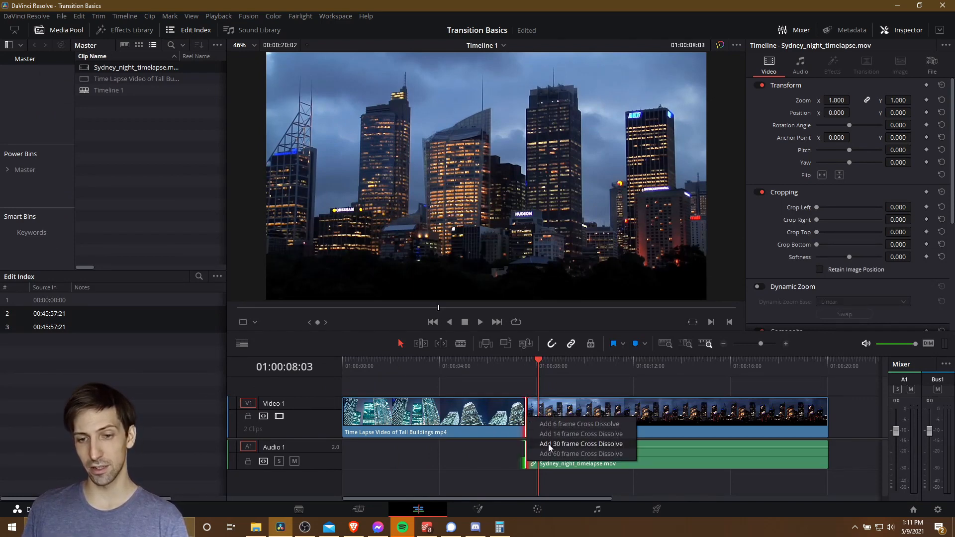
{"action": "left_click", "coordinate": [580, 443]}
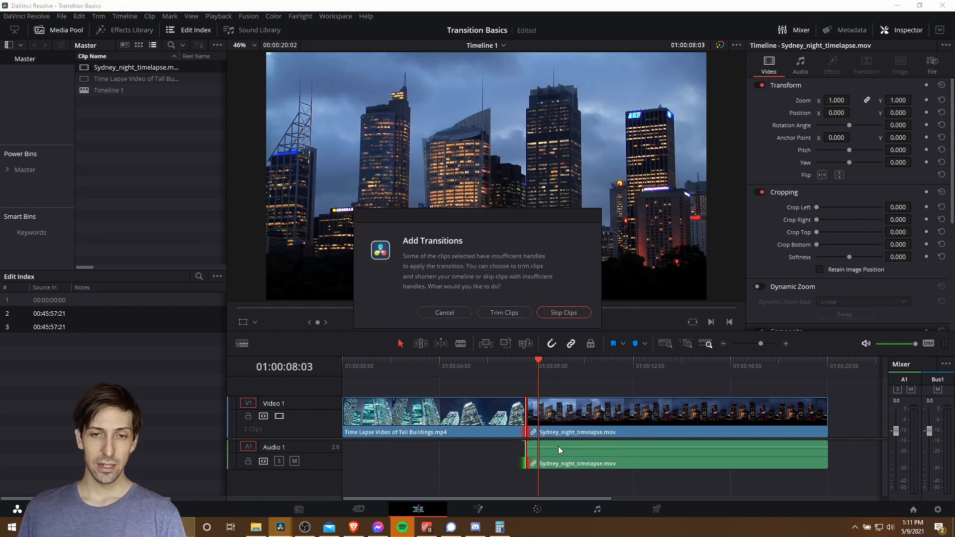
{"action": "mouse_move", "coordinate": [537, 273]}
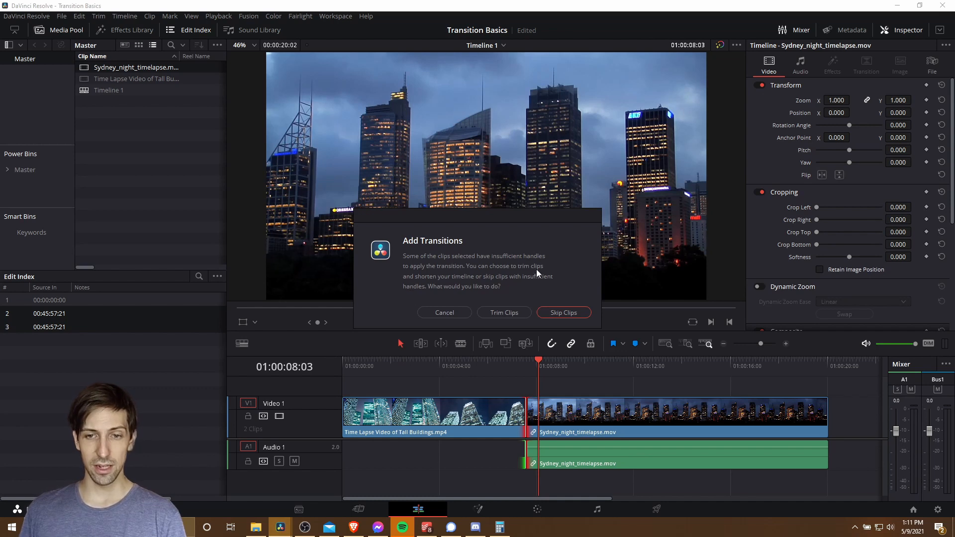
{"action": "mouse_move", "coordinate": [526, 290]}
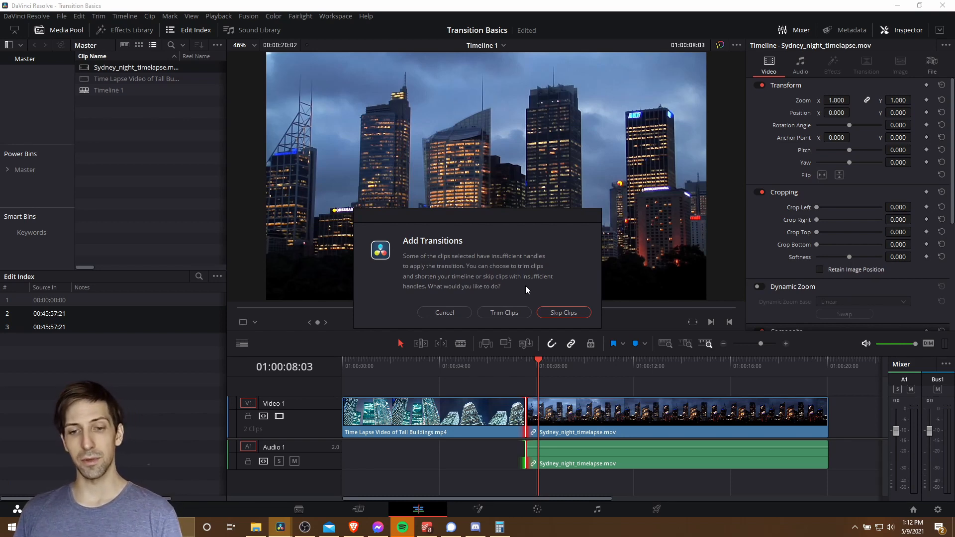
{"action": "mouse_move", "coordinate": [511, 411]}
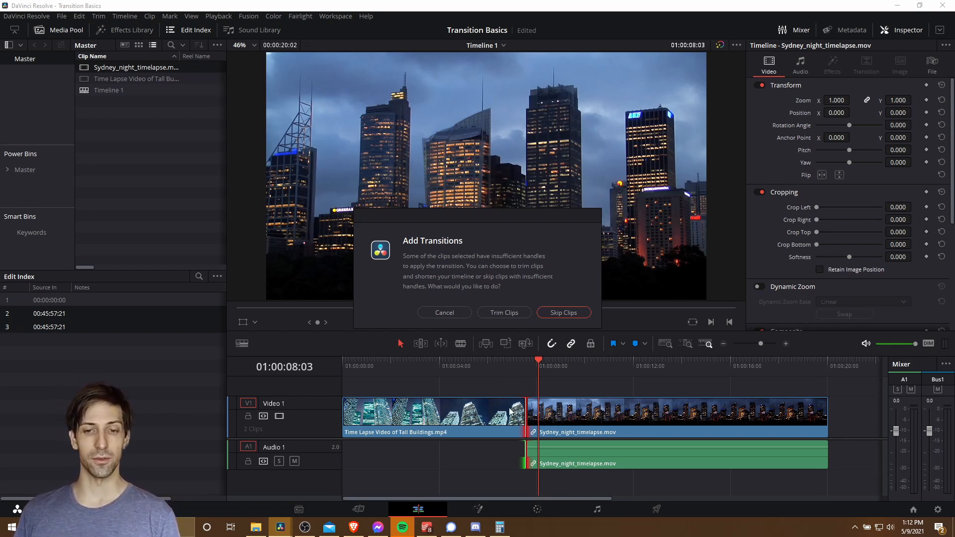
{"action": "mouse_move", "coordinate": [504, 312]}
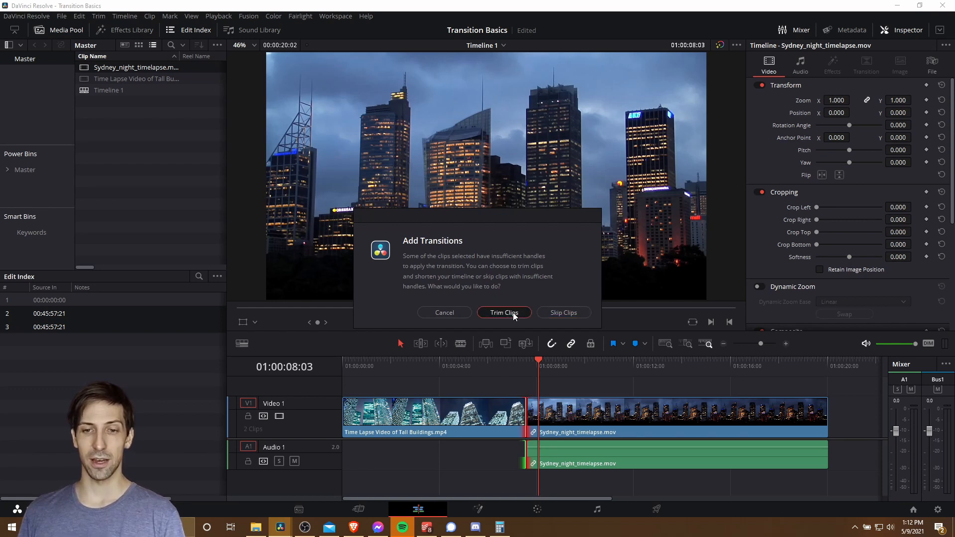
Step: Trim the clips so the dissolve fits, then select the transition at the cut for removal
{"action": "left_click", "coordinate": [504, 312]}
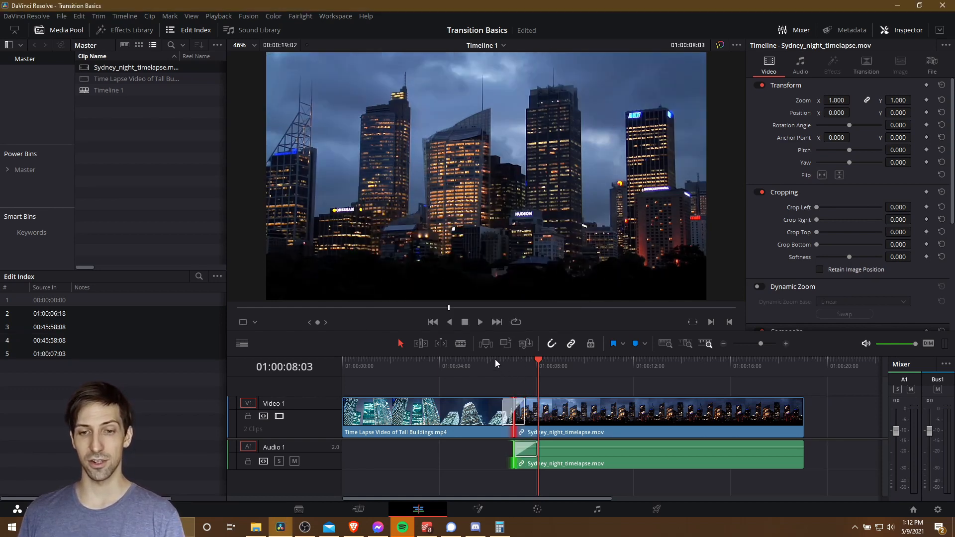
{"action": "left_click", "coordinate": [501, 360]}
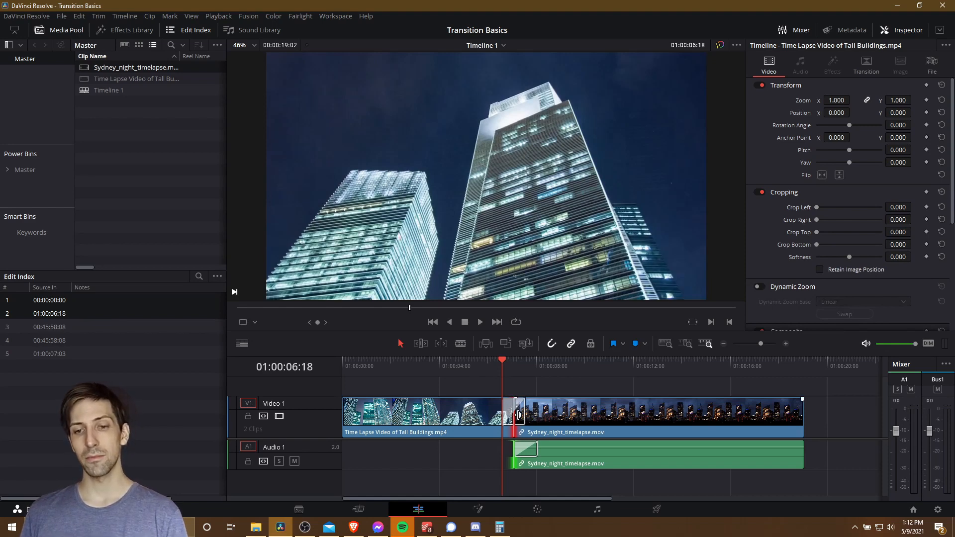
{"action": "mouse_move", "coordinate": [541, 416]}
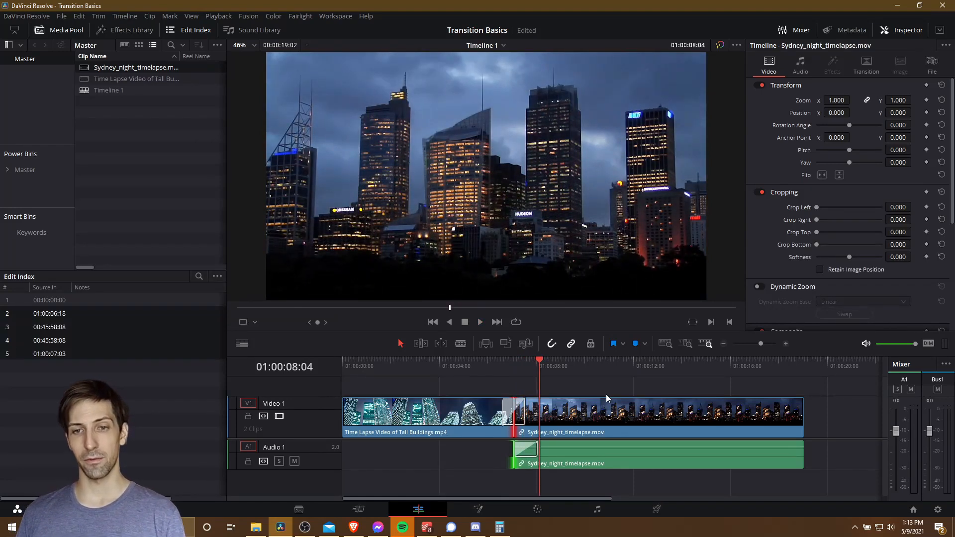
{"action": "mouse_move", "coordinate": [541, 486]}
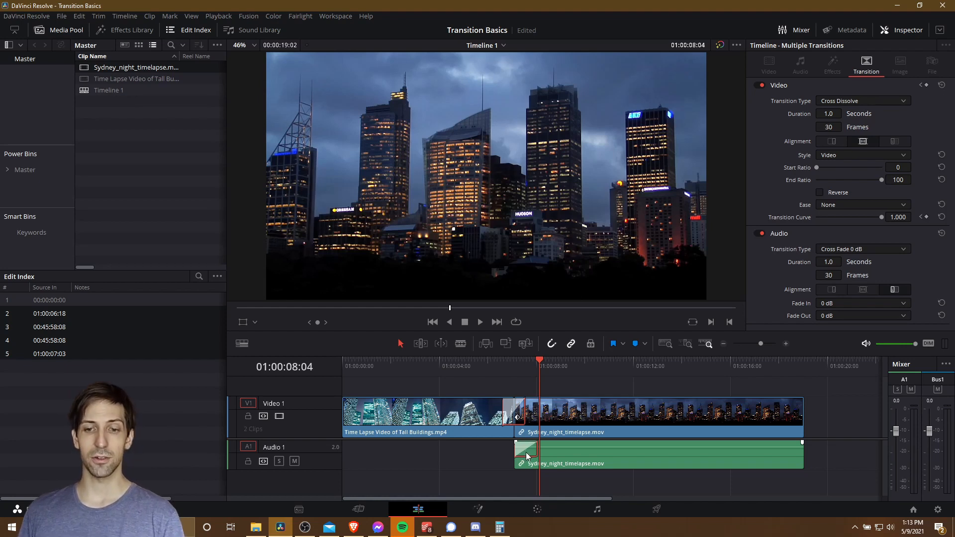
{"action": "mouse_move", "coordinate": [523, 453]}
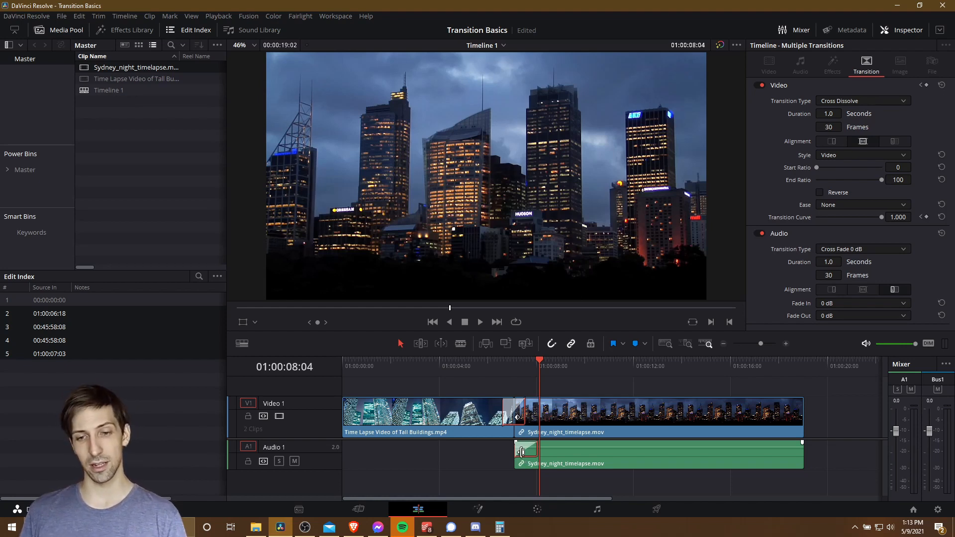
{"action": "mouse_move", "coordinate": [525, 444]}
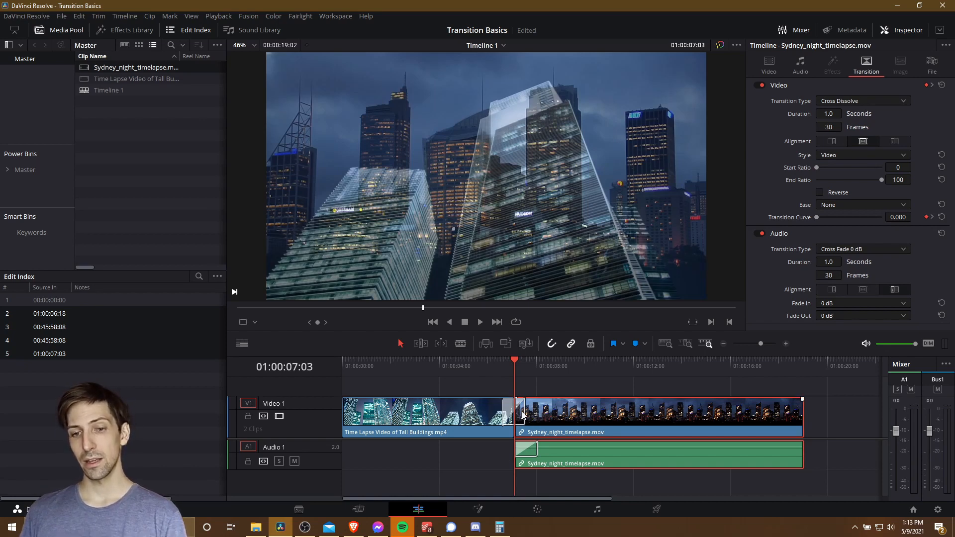
{"action": "left_click", "coordinate": [518, 414]}
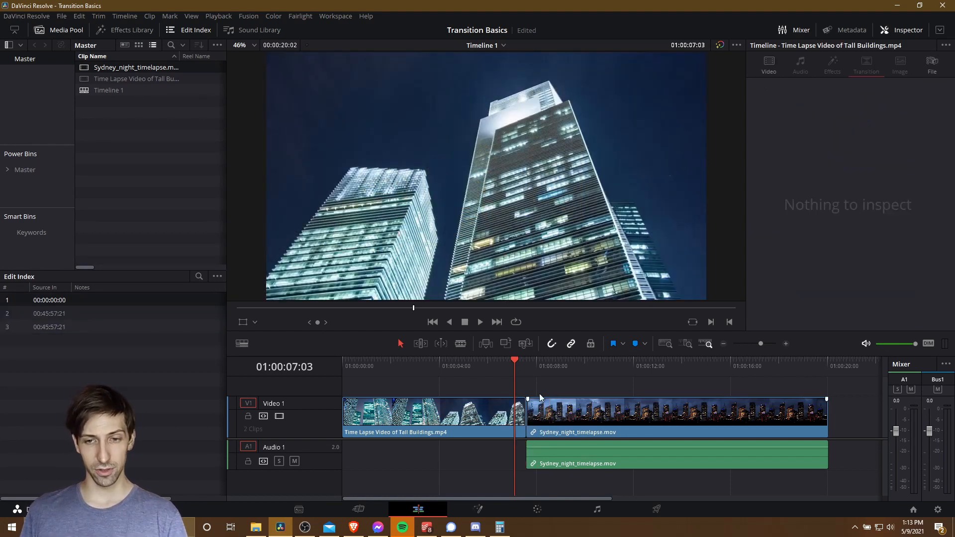
{"action": "mouse_move", "coordinate": [570, 344]}
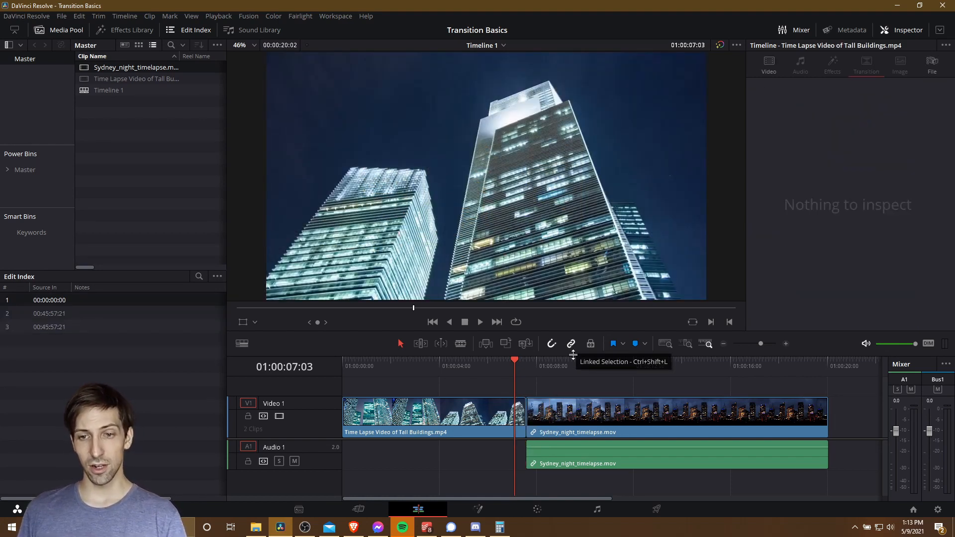
{"action": "mouse_move", "coordinate": [566, 352]}
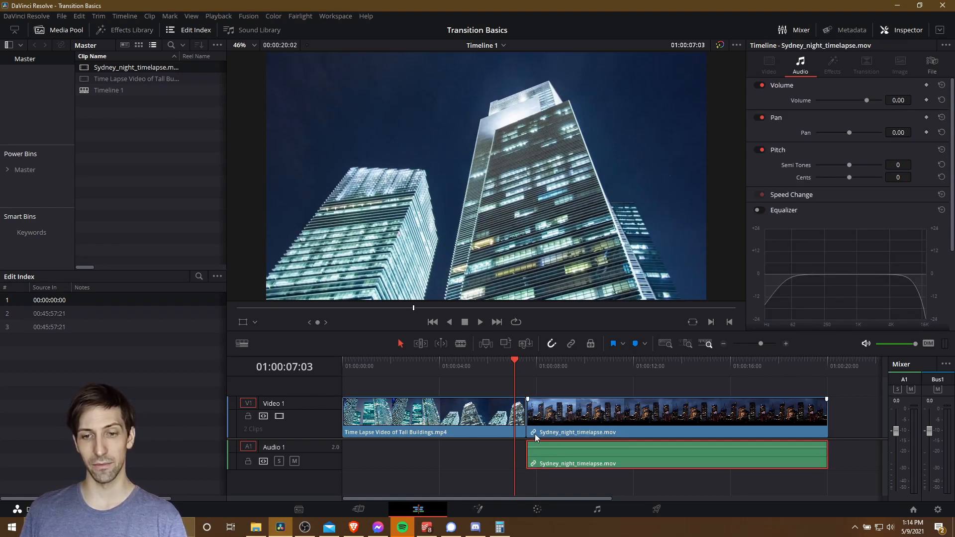
{"action": "mouse_move", "coordinate": [540, 426]}
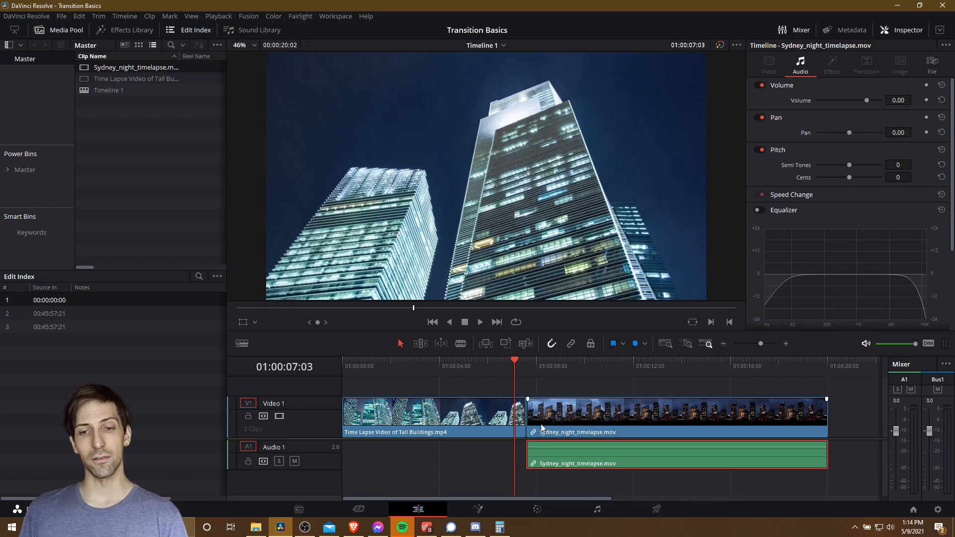
{"action": "right_click", "coordinate": [525, 417]}
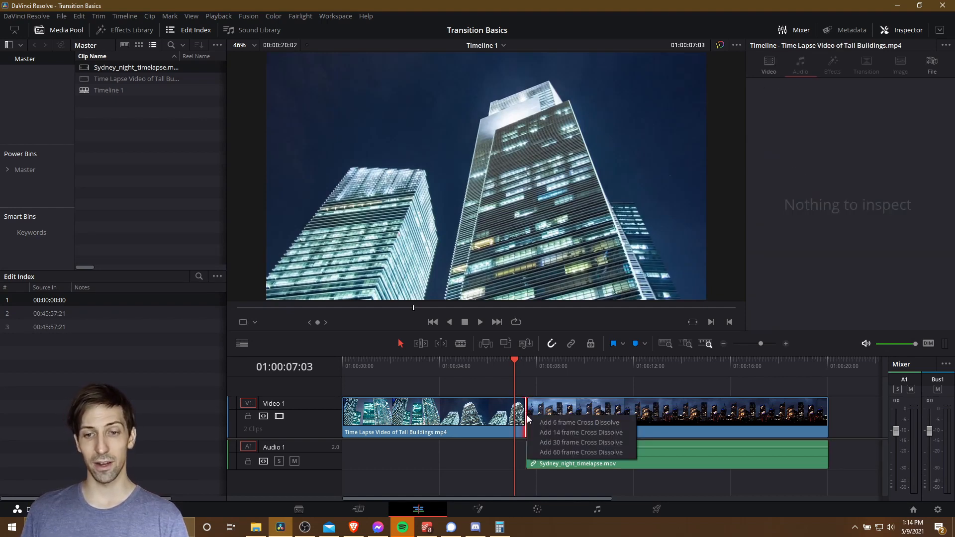
{"action": "left_click", "coordinate": [581, 442]}
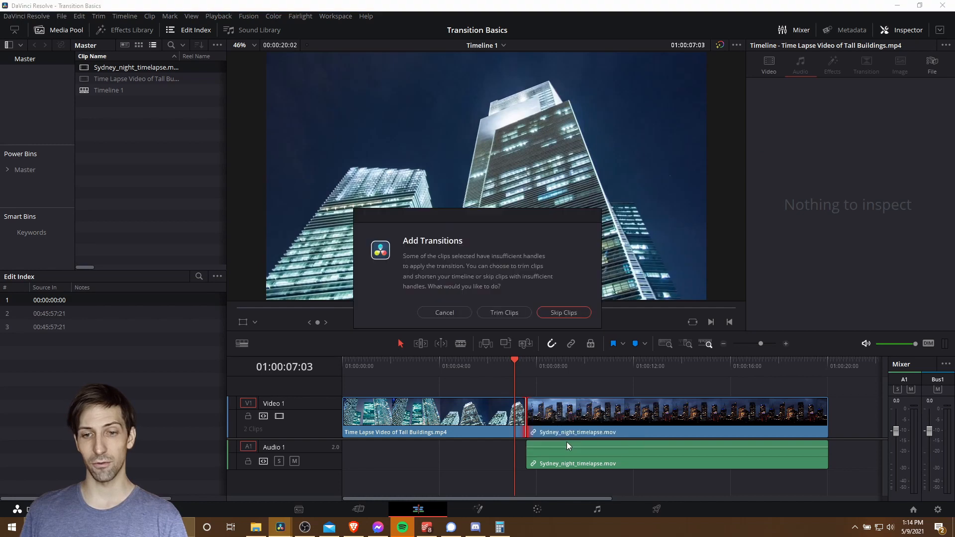
{"action": "left_click", "coordinate": [504, 312]}
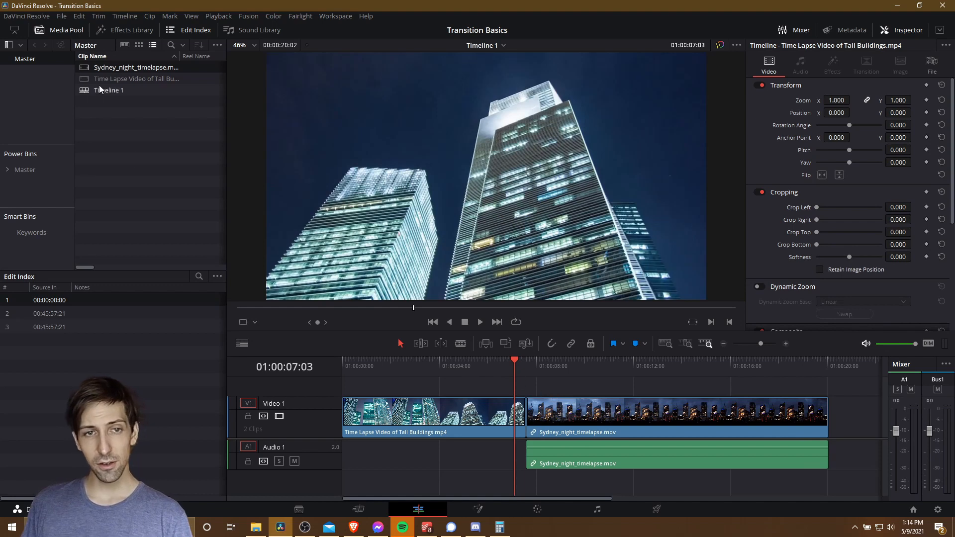
Step: Hide the Media Pool and browse the Effects Library's Video Transitions list
{"action": "left_click", "coordinate": [125, 30]}
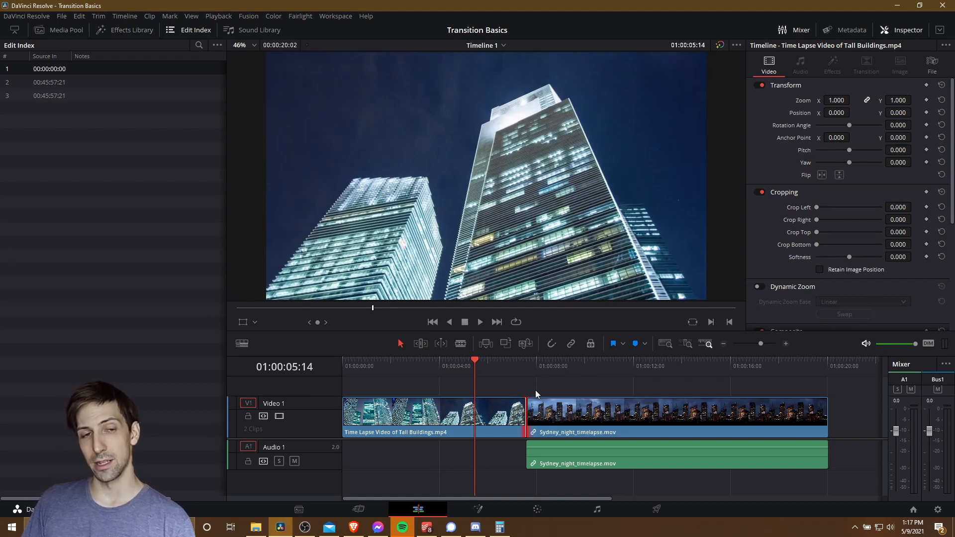
{"action": "mouse_move", "coordinate": [262, 82]}
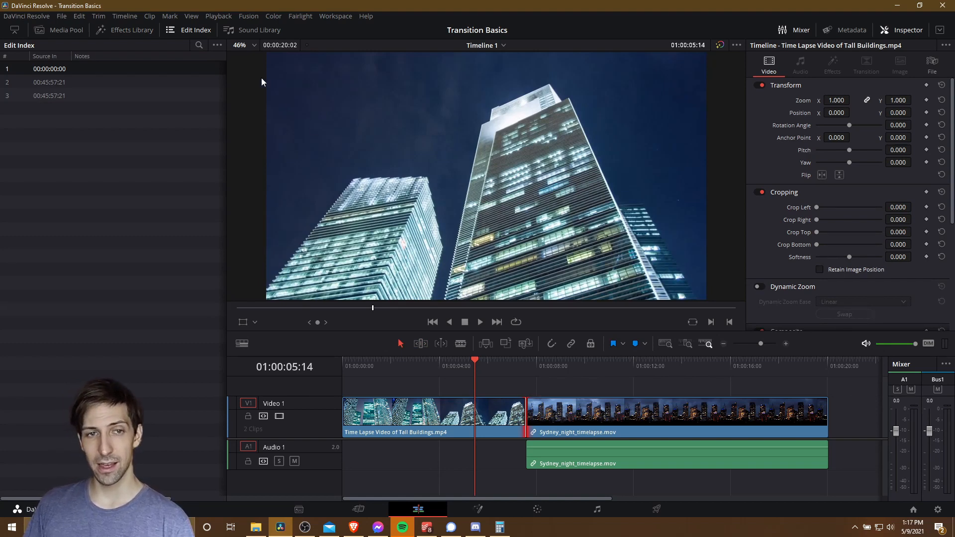
{"action": "mouse_move", "coordinate": [116, 30]}
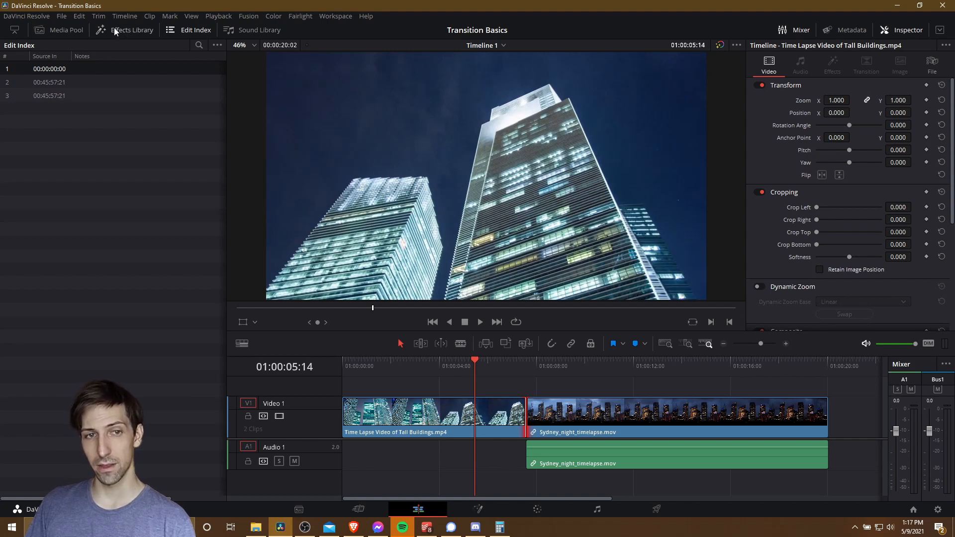
{"action": "left_click", "coordinate": [132, 30]}
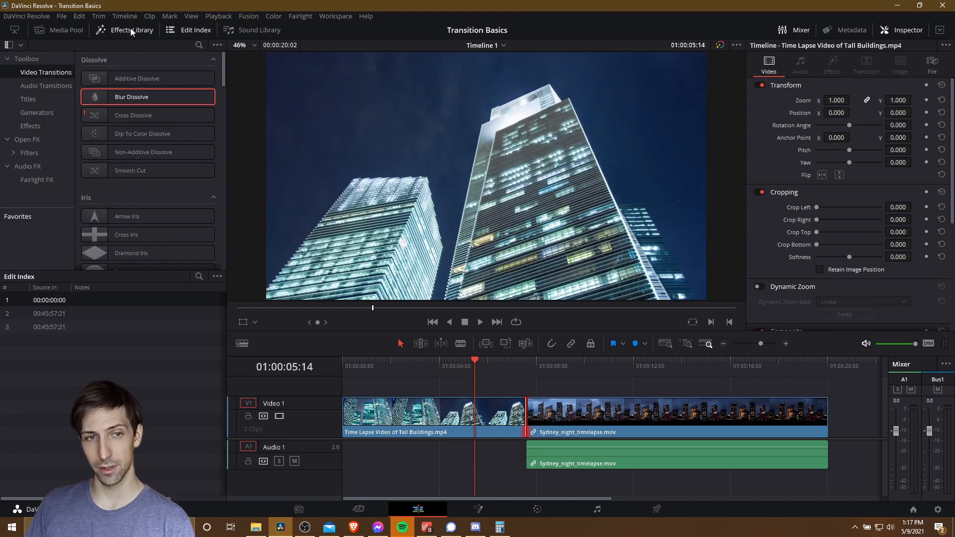
{"action": "mouse_move", "coordinate": [38, 78]}
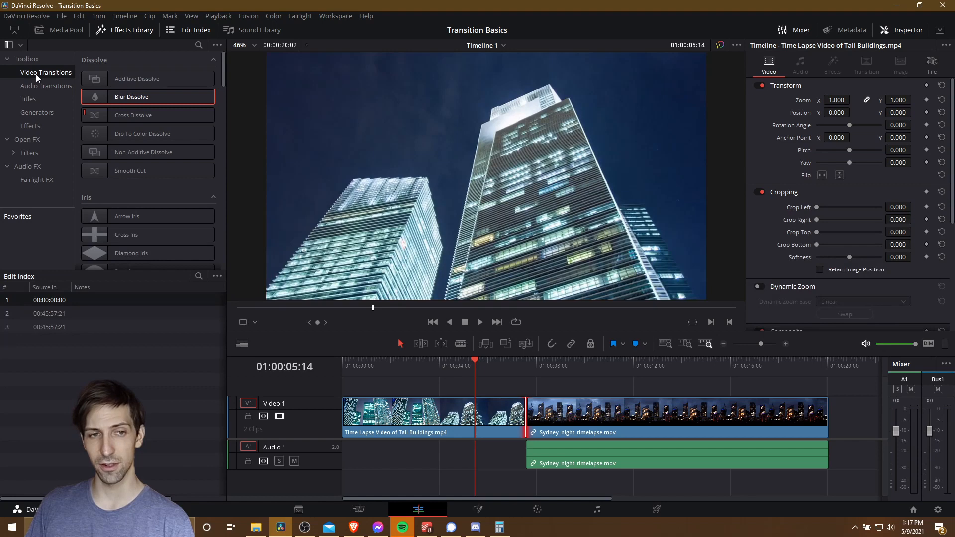
{"action": "scroll", "scroll_direction": "down", "scroll_amount": 3}
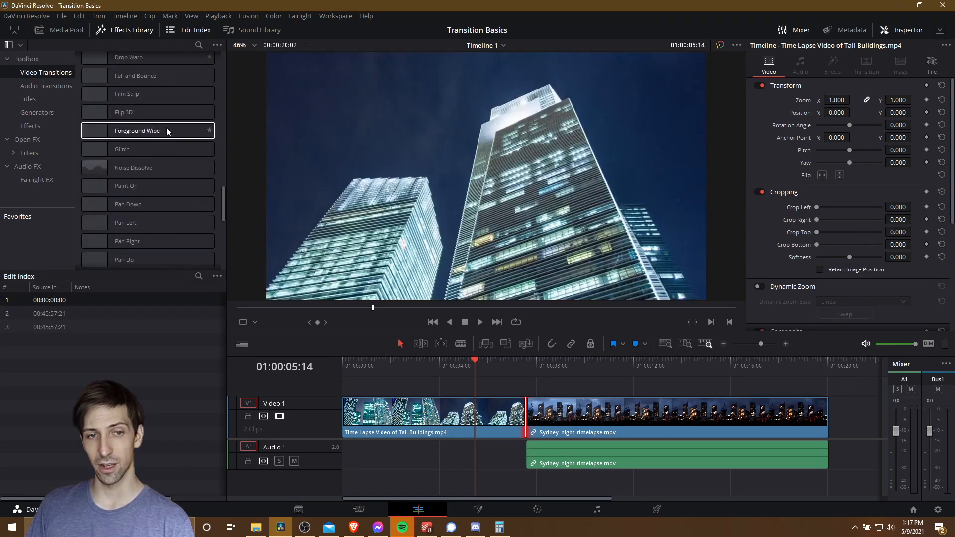
{"action": "scroll", "scroll_direction": "down", "scroll_amount": 3}
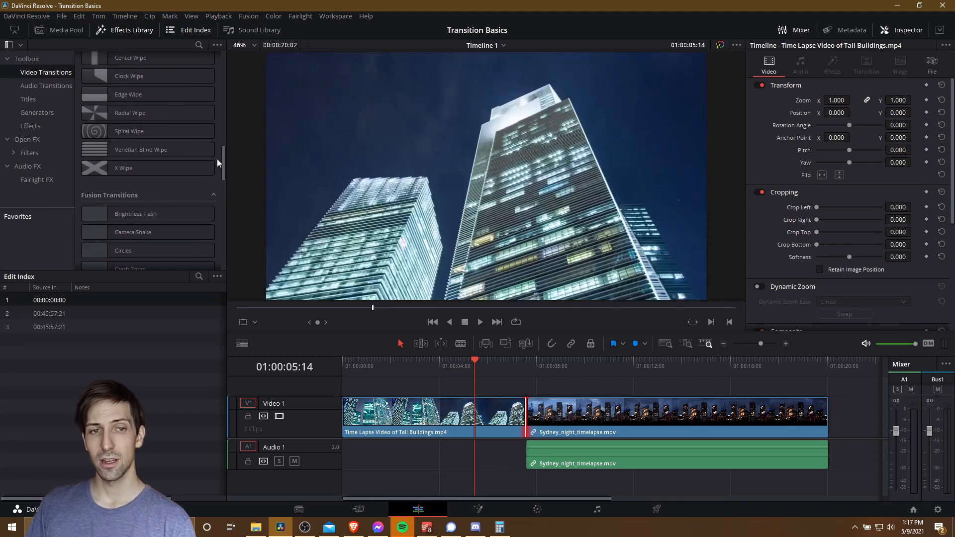
{"action": "scroll", "scroll_direction": "down", "scroll_amount": 3}
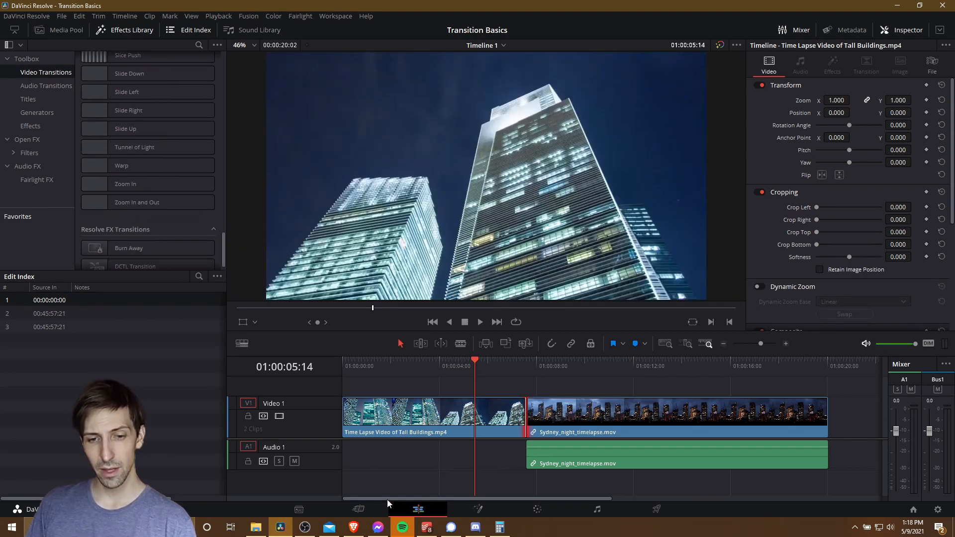
{"action": "left_click", "coordinate": [357, 509]}
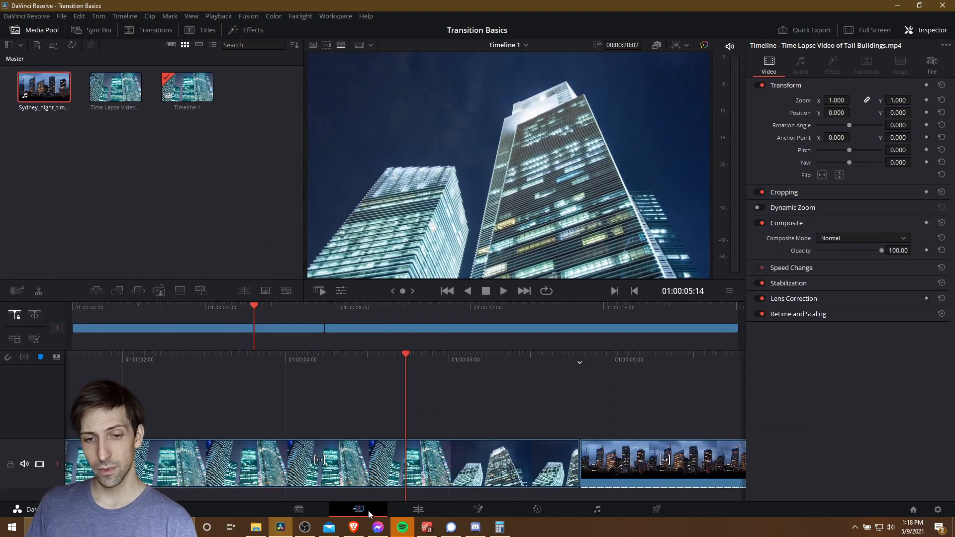
{"action": "mouse_move", "coordinate": [358, 508]}
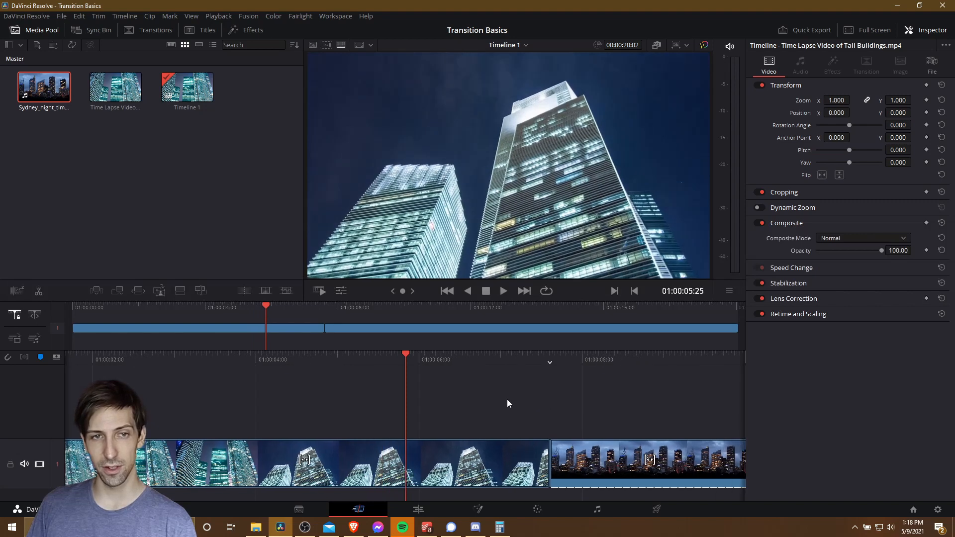
{"action": "mouse_move", "coordinate": [148, 30]}
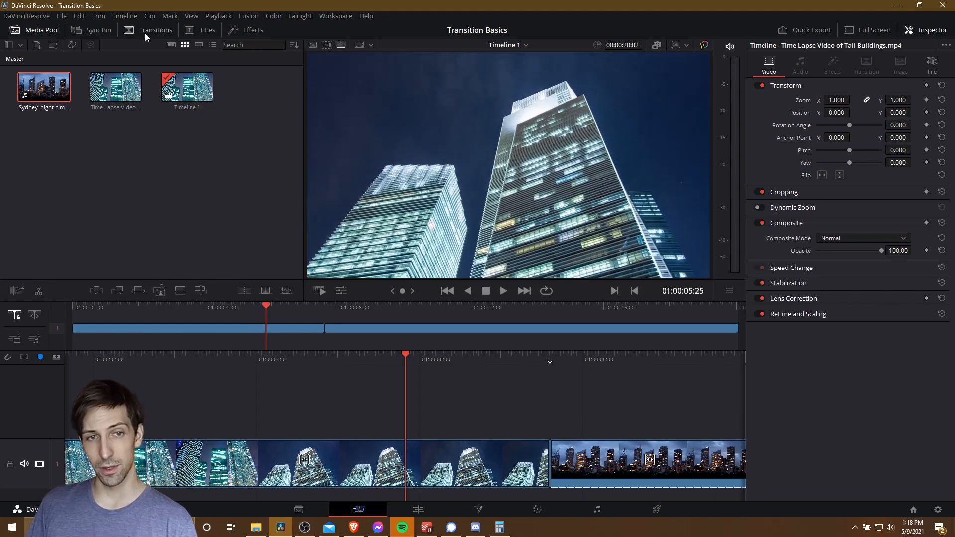
{"action": "left_click", "coordinate": [156, 29]}
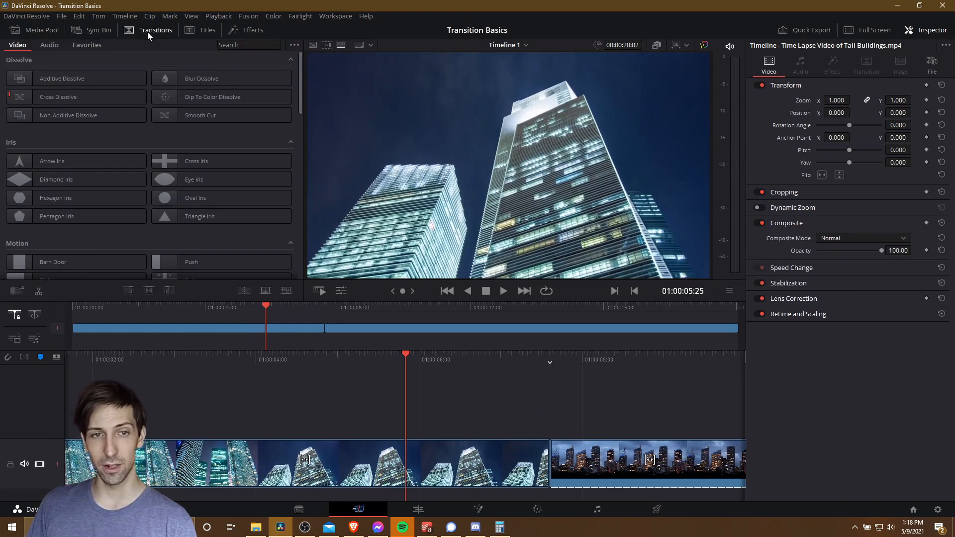
{"action": "scroll", "scroll_direction": "down", "scroll_amount": 3}
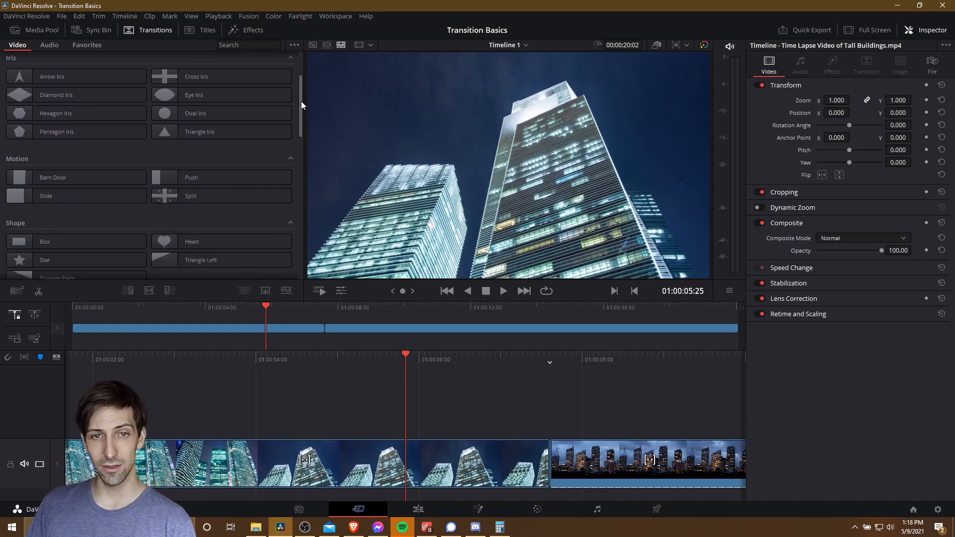
{"action": "scroll", "scroll_direction": "down", "scroll_amount": 3}
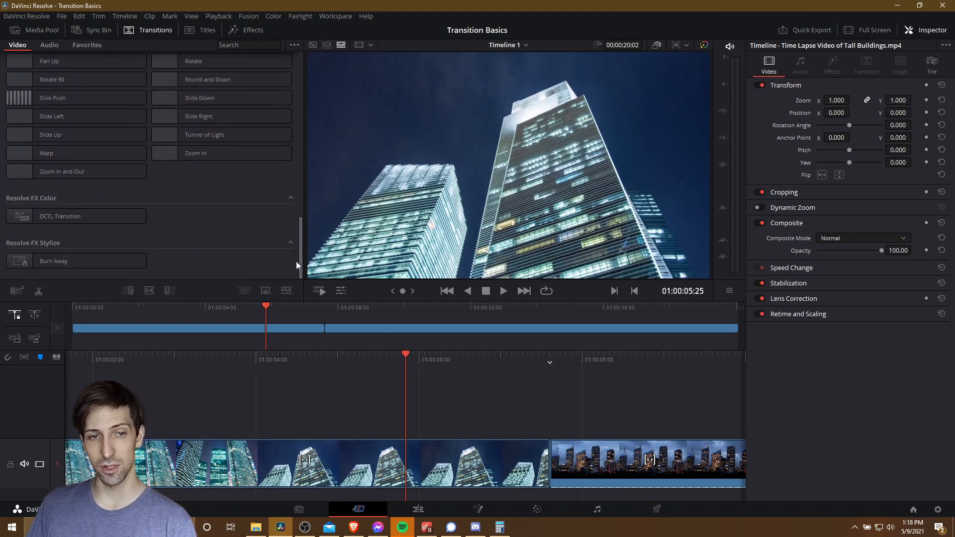
{"action": "scroll", "scroll_direction": "up", "scroll_amount": 3}
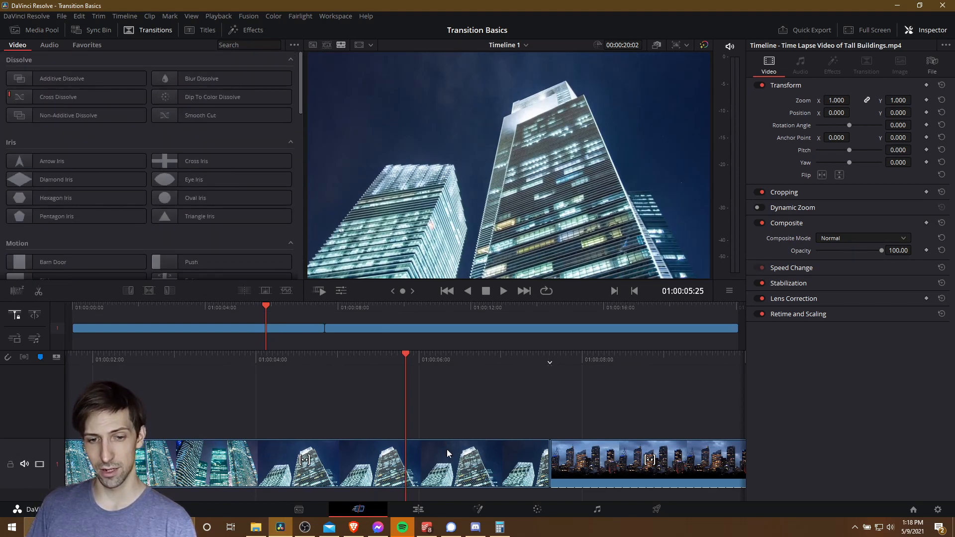
{"action": "left_click", "coordinate": [417, 510]}
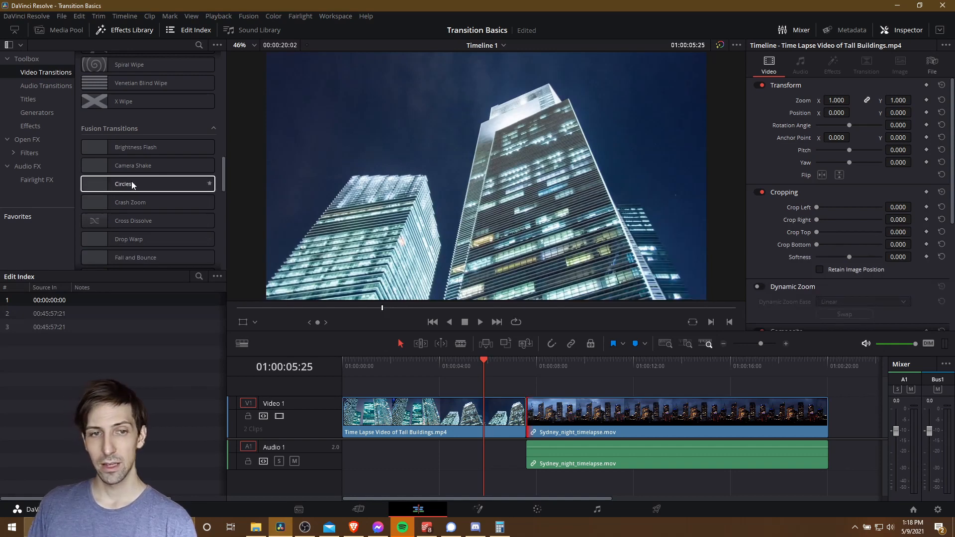
{"action": "scroll", "scroll_direction": "down", "scroll_amount": 3}
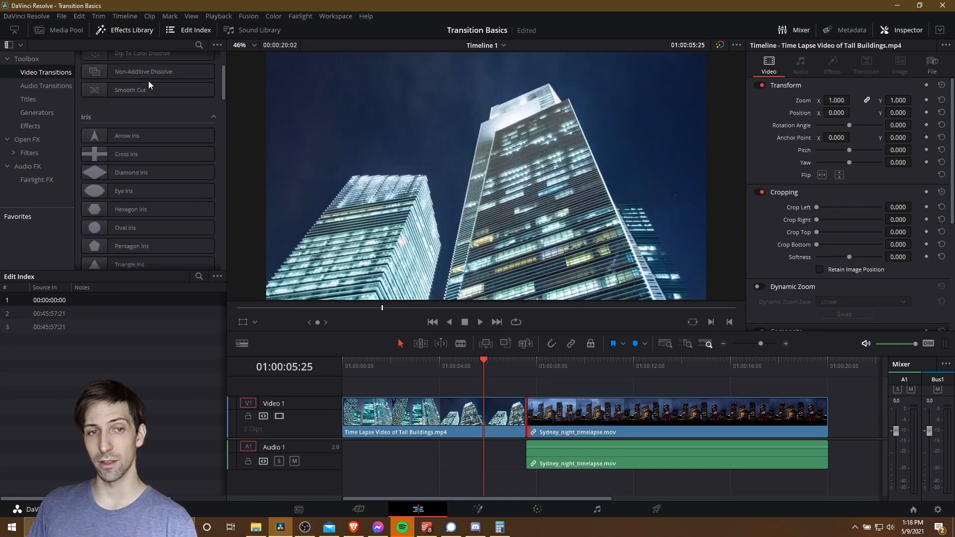
{"action": "scroll", "scroll_direction": "up", "scroll_amount": 3}
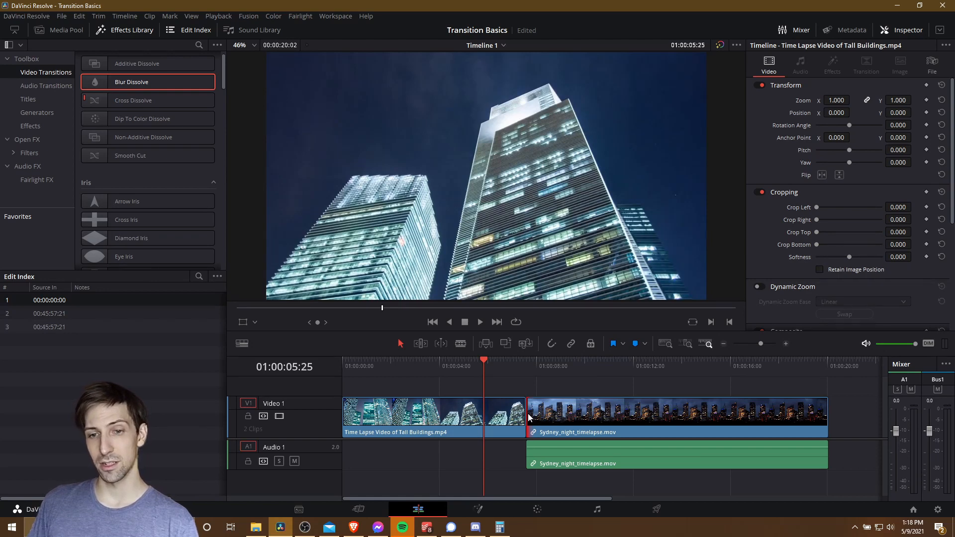
{"action": "left_click", "coordinate": [670, 417]}
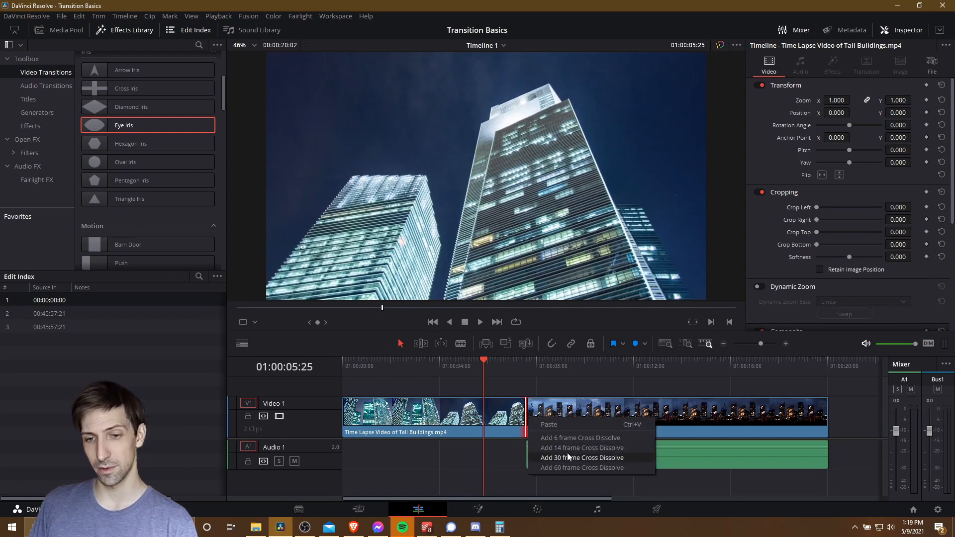
{"action": "left_click", "coordinate": [582, 458]}
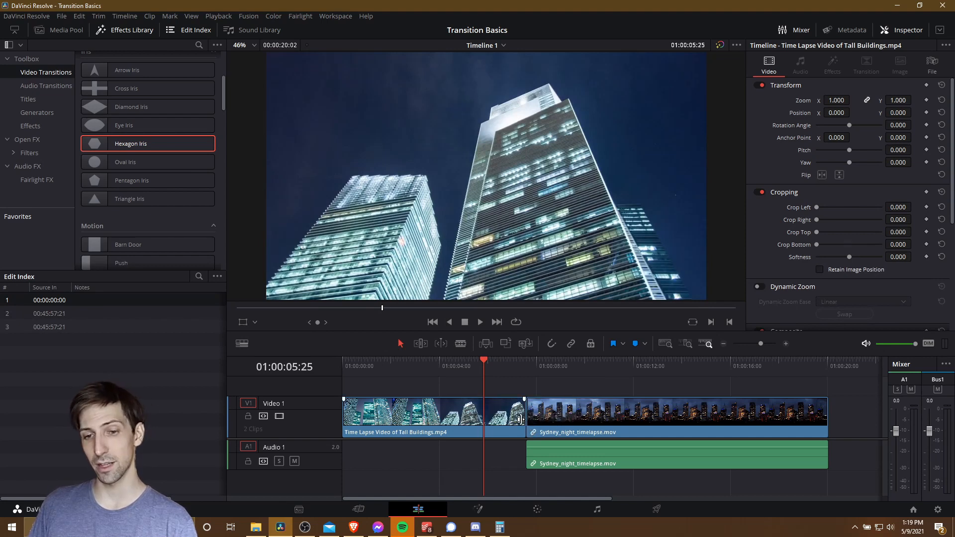
Step: Deselect everything, then trim the Sydney night clip shorter so it ends earlier
{"action": "left_click", "coordinate": [420, 343]}
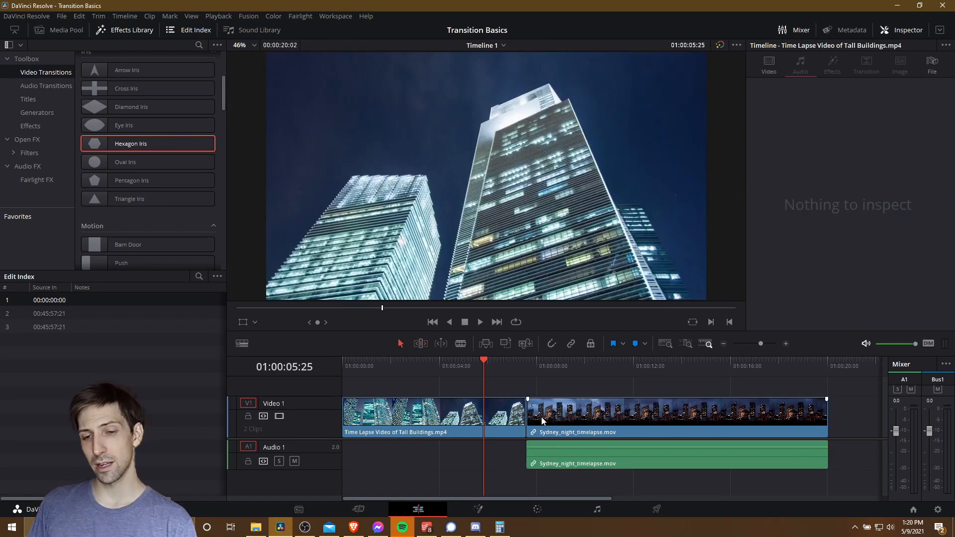
{"action": "mouse_move", "coordinate": [532, 419]}
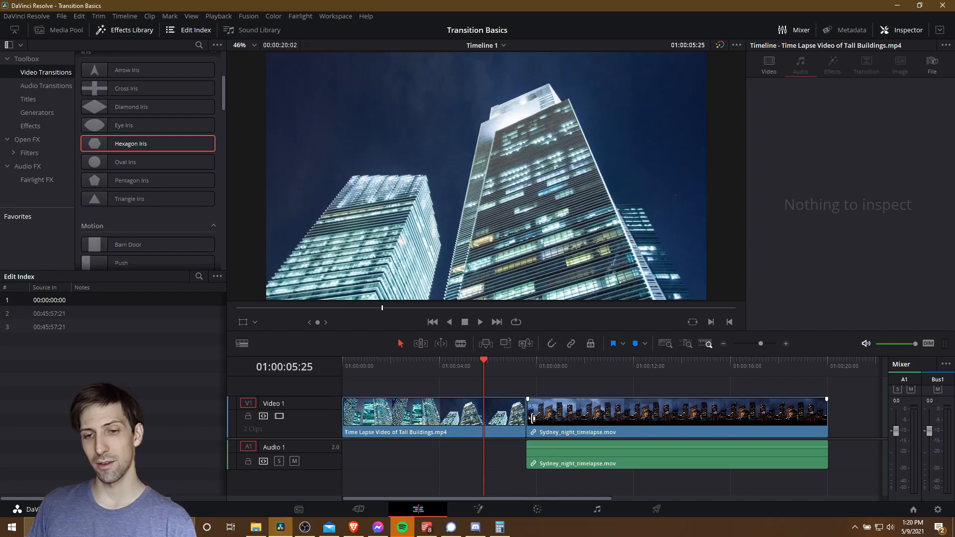
{"action": "left_click", "coordinate": [669, 417]}
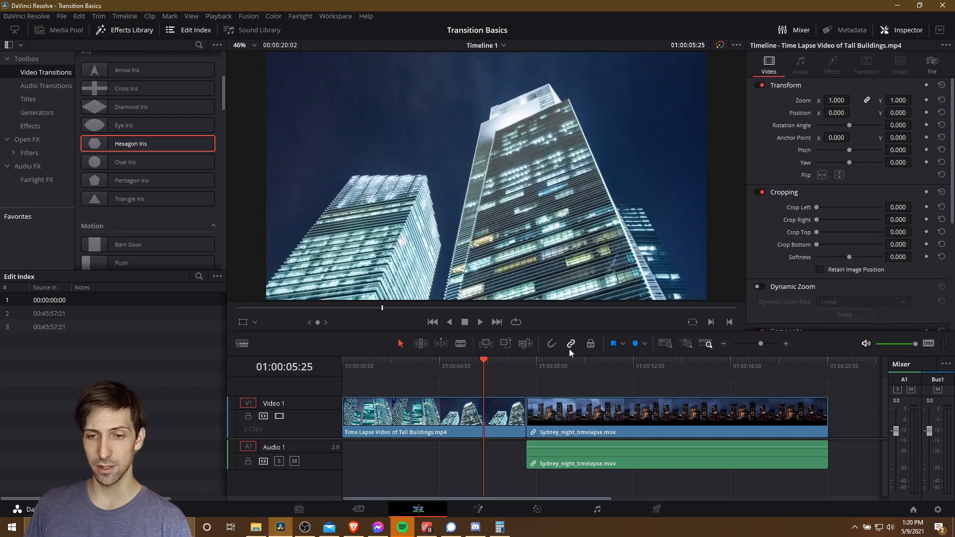
{"action": "left_click", "coordinate": [532, 415]}
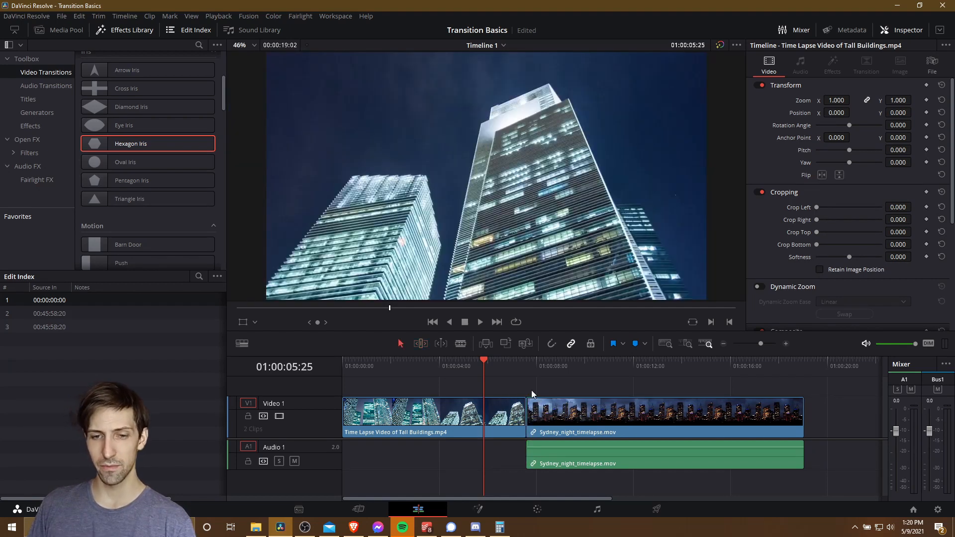
Step: Scroll the Video Transitions list to pick a transition for the cut between the clips
{"action": "scroll", "scroll_direction": "up", "scroll_amount": 3}
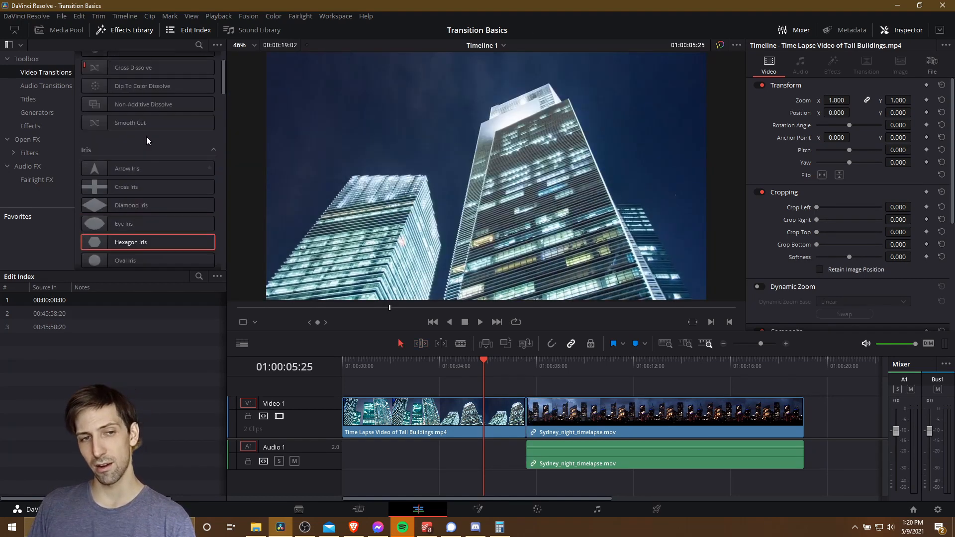
{"action": "scroll", "scroll_direction": "down", "scroll_amount": 3}
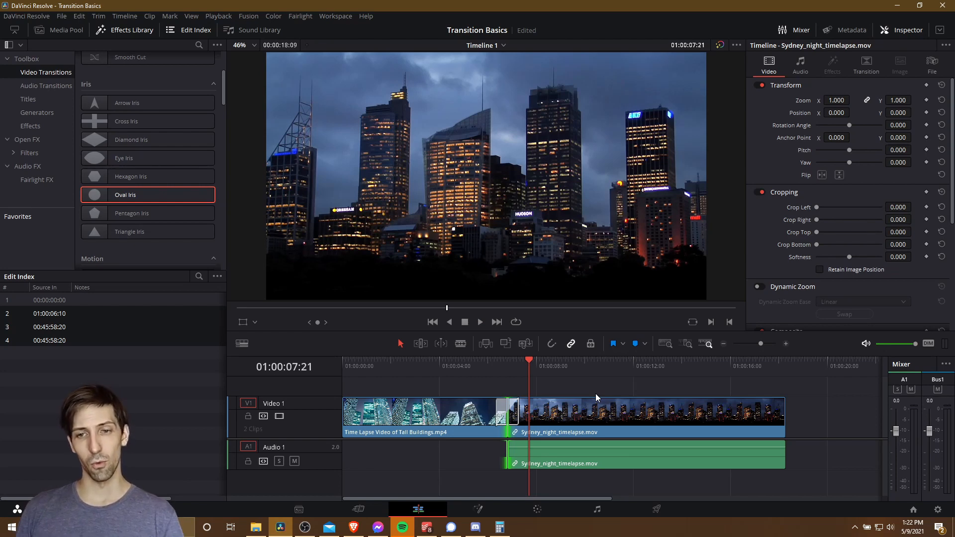
{"action": "mouse_move", "coordinate": [567, 379]}
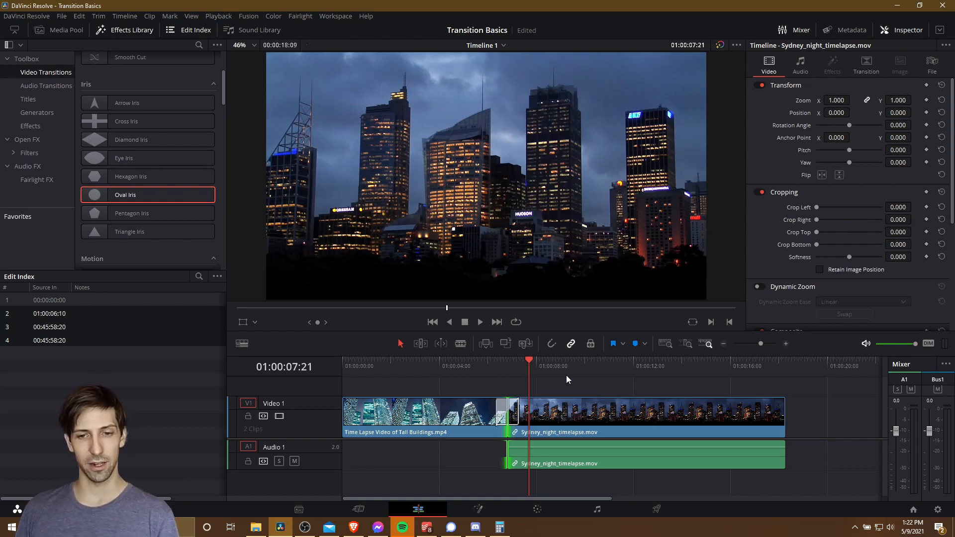
{"action": "scroll", "scroll_direction": "down", "scroll_amount": 3}
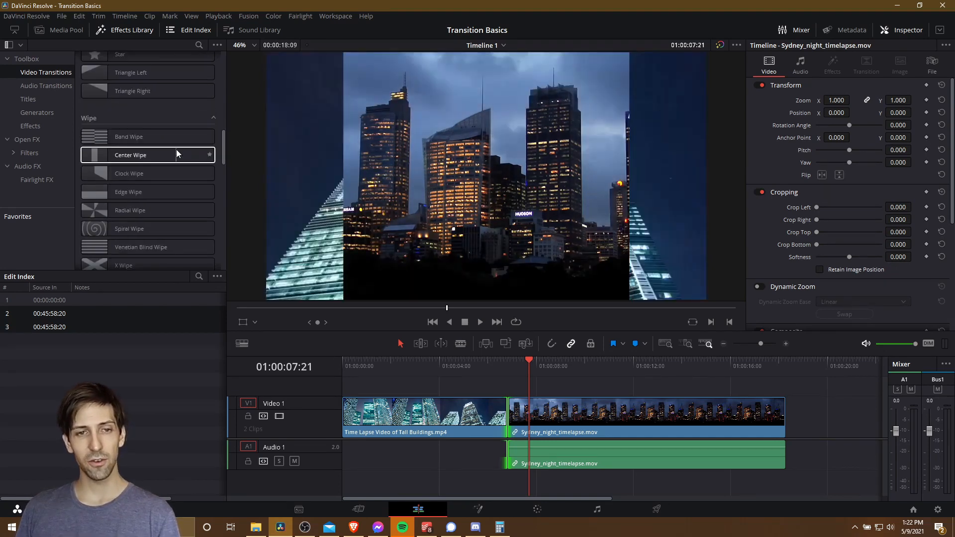
{"action": "scroll", "scroll_direction": "down", "scroll_amount": 3}
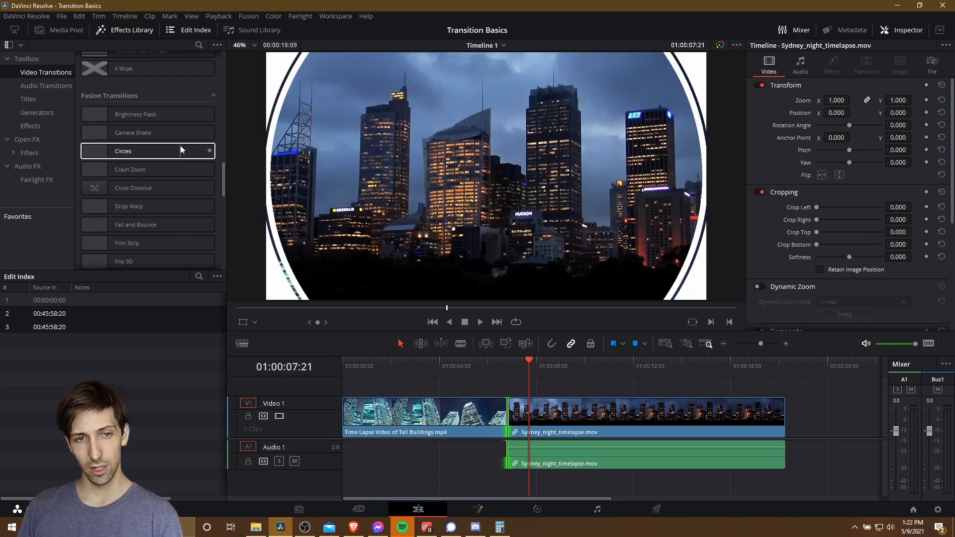
{"action": "scroll", "scroll_direction": "down", "scroll_amount": 3}
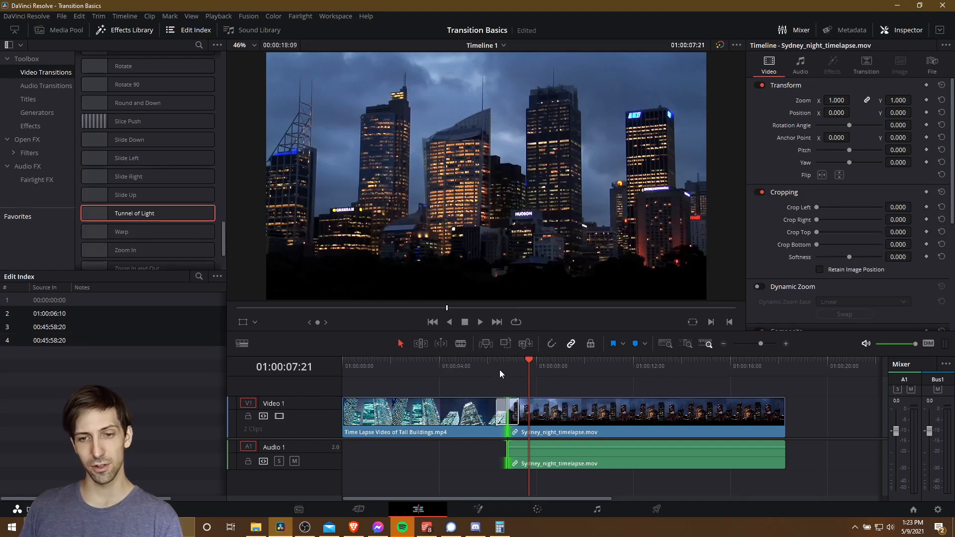
Step: Play through the transition, then switch to the Cut page view of the timeline
{"action": "left_click", "coordinate": [483, 366]}
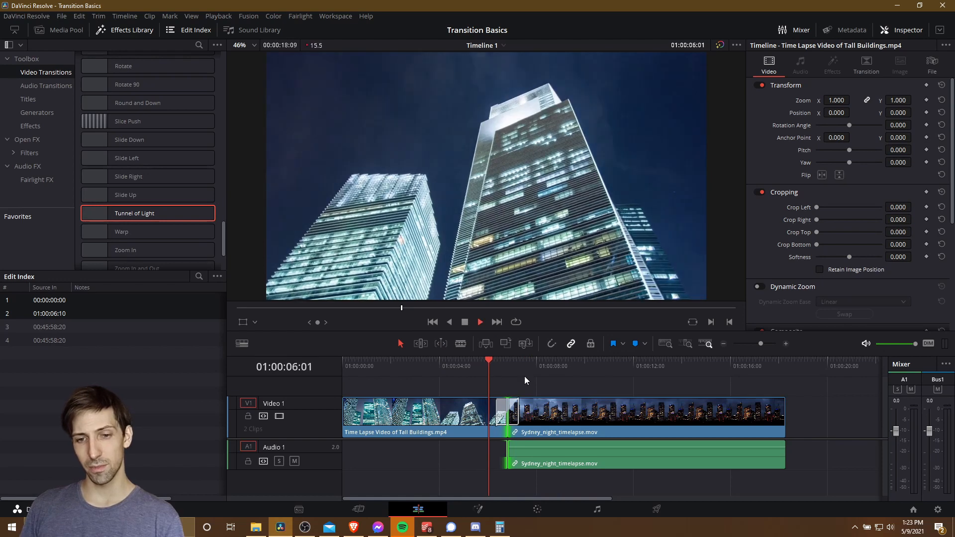
{"action": "left_click", "coordinate": [536, 366]}
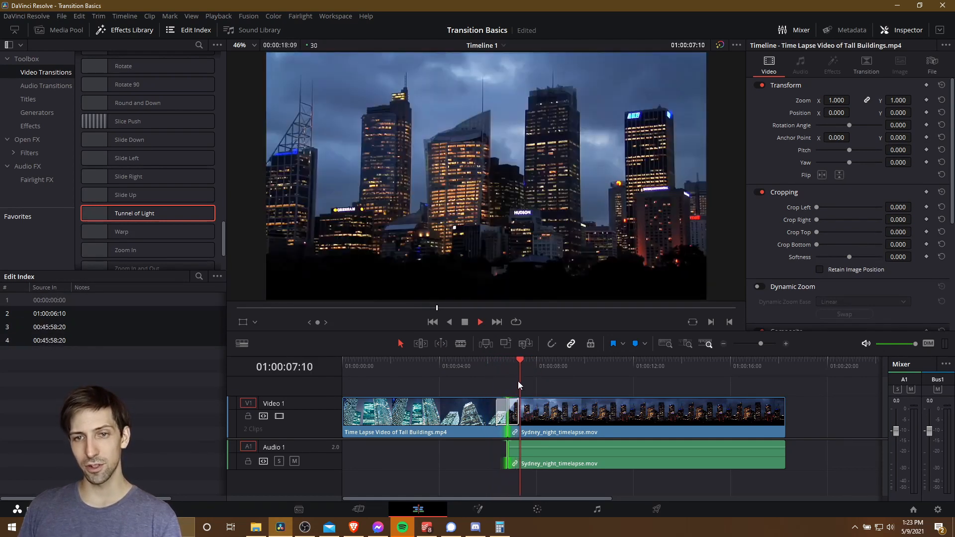
{"action": "left_click", "coordinate": [515, 360]}
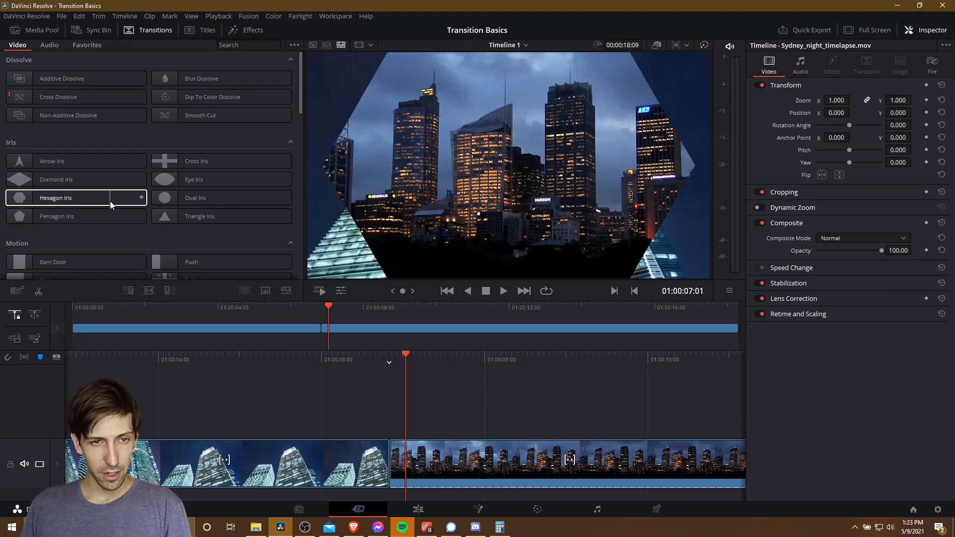
Step: Scroll to the Fusion Transitions to place Brightness Flash on the cut
{"action": "scroll", "scroll_direction": "down", "scroll_amount": 3}
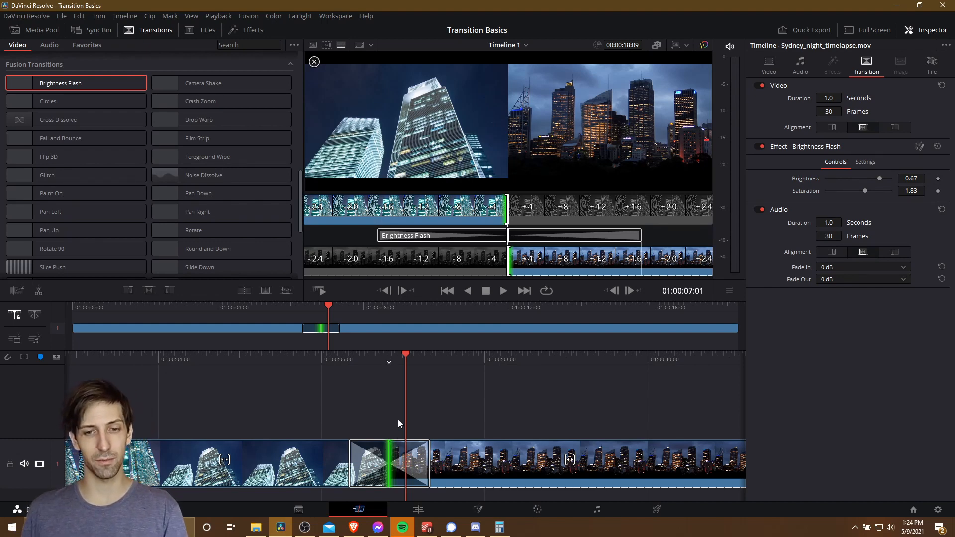
{"action": "mouse_move", "coordinate": [358, 353]}
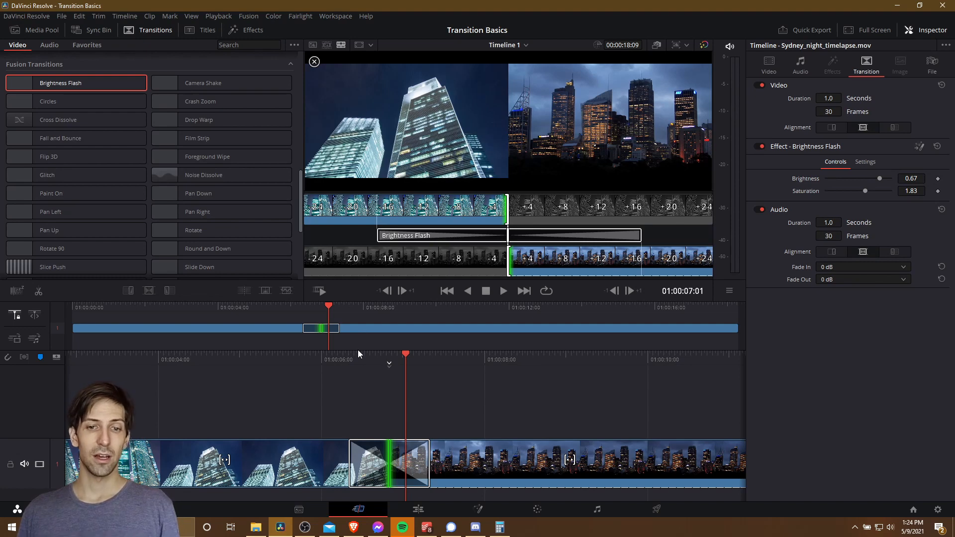
{"action": "mouse_move", "coordinate": [315, 314]}
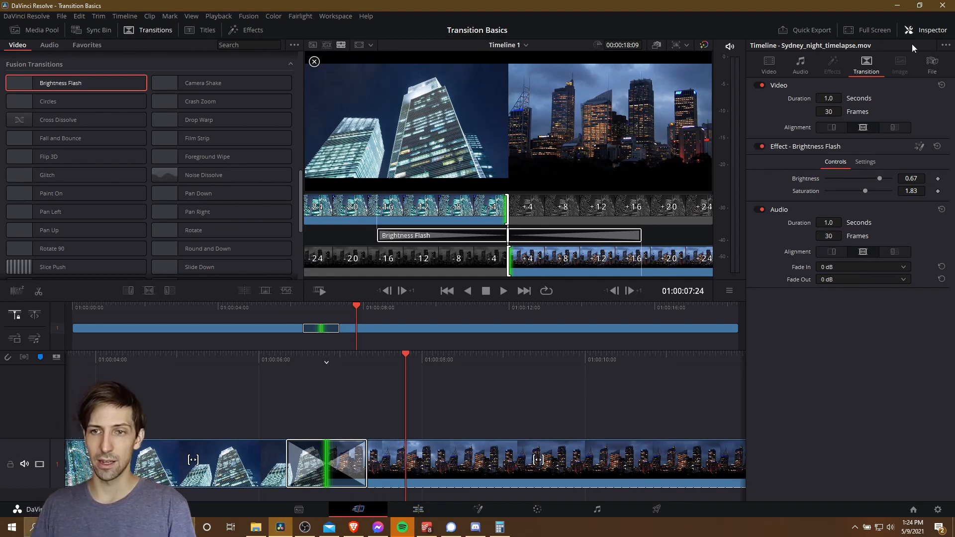
Step: Select the Brightness Flash transition so the Inspector targets its Transition controls
{"action": "left_click", "coordinate": [326, 461]}
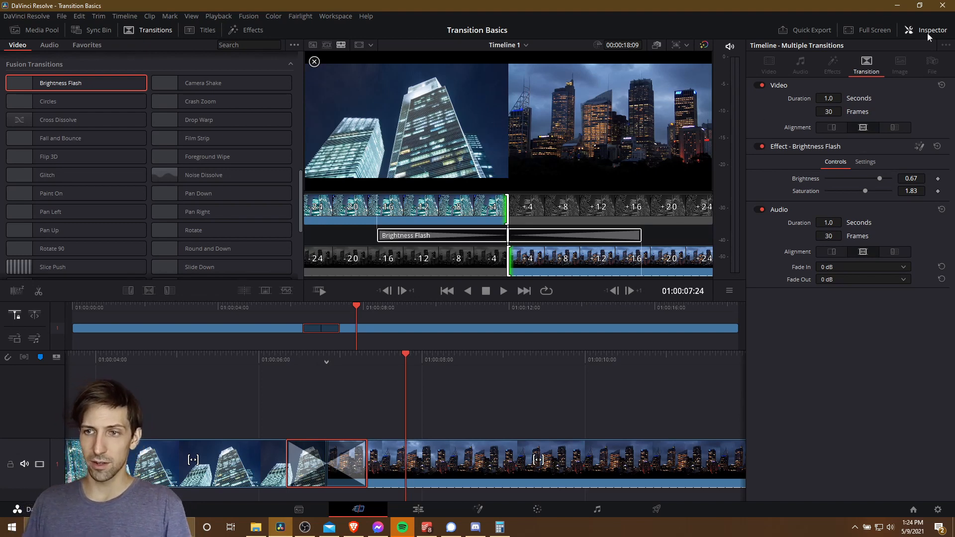
{"action": "mouse_move", "coordinate": [873, 75]}
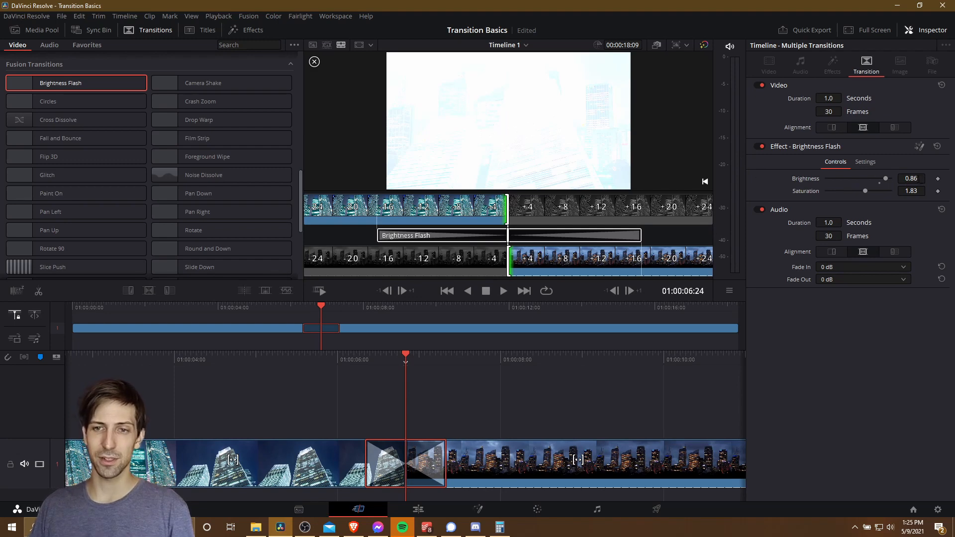
{"action": "mouse_move", "coordinate": [597, 134]}
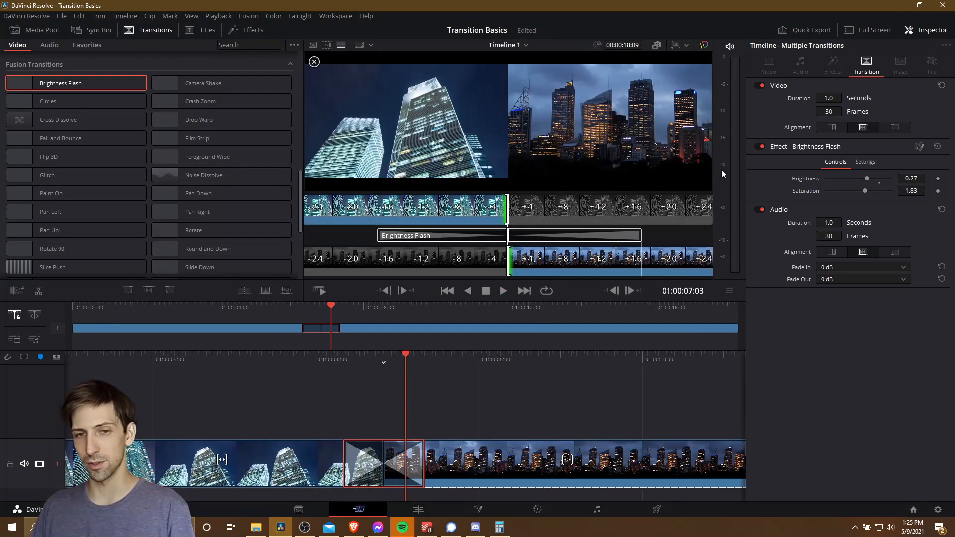
{"action": "mouse_move", "coordinate": [386, 388]}
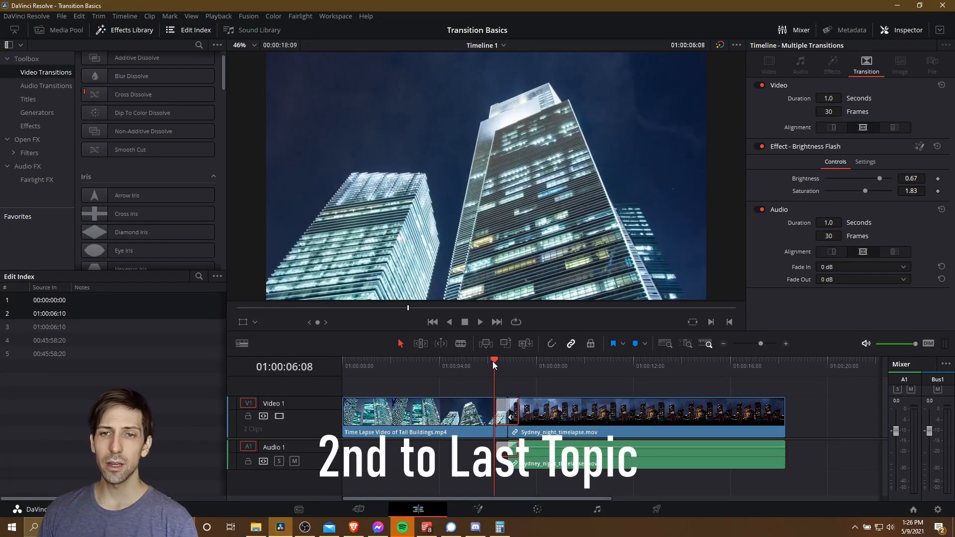
{"action": "mouse_move", "coordinate": [711, 286]}
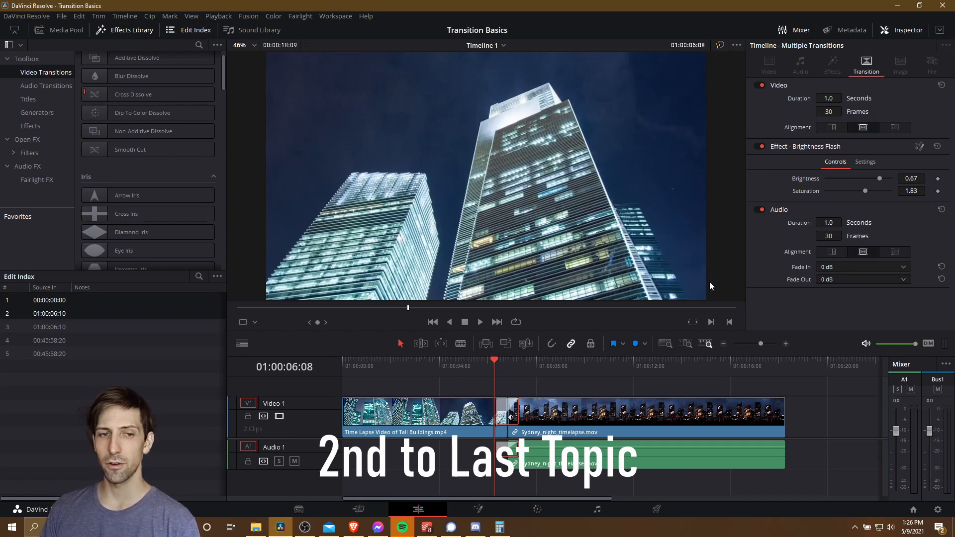
Step: Bring the Brightness Flash transition into the Fusion page to edit its node graph
{"action": "scroll", "scroll_direction": "down", "scroll_amount": 3}
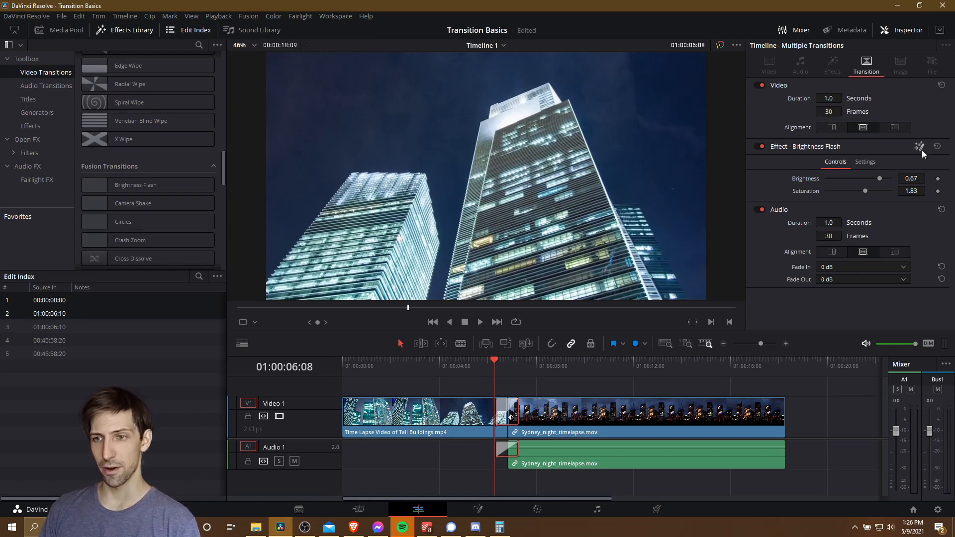
{"action": "mouse_move", "coordinate": [868, 85]}
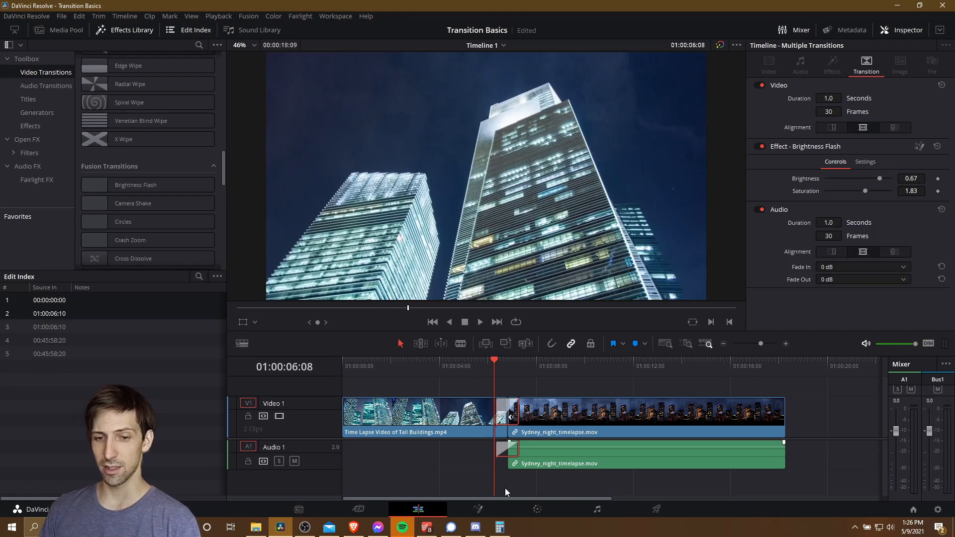
{"action": "mouse_move", "coordinate": [478, 512]}
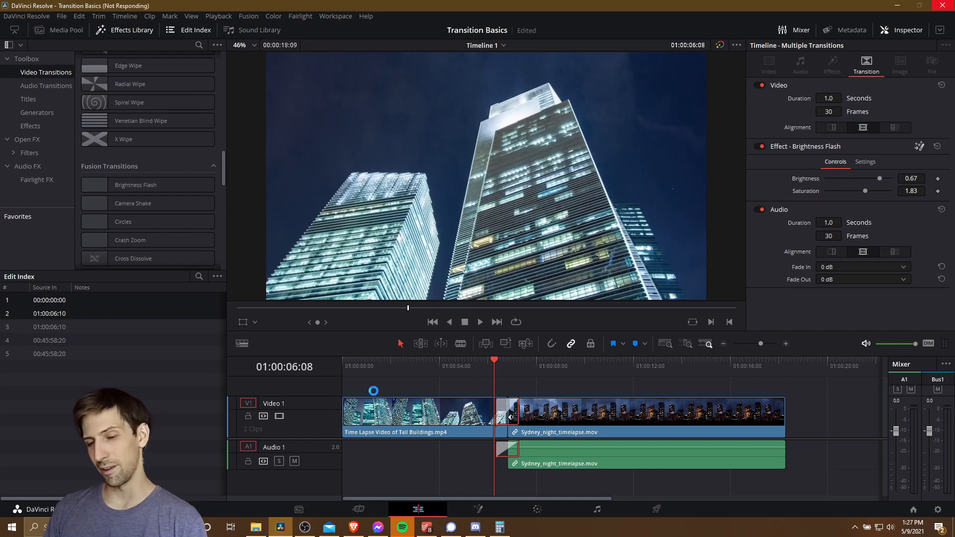
{"action": "left_click", "coordinate": [477, 510]}
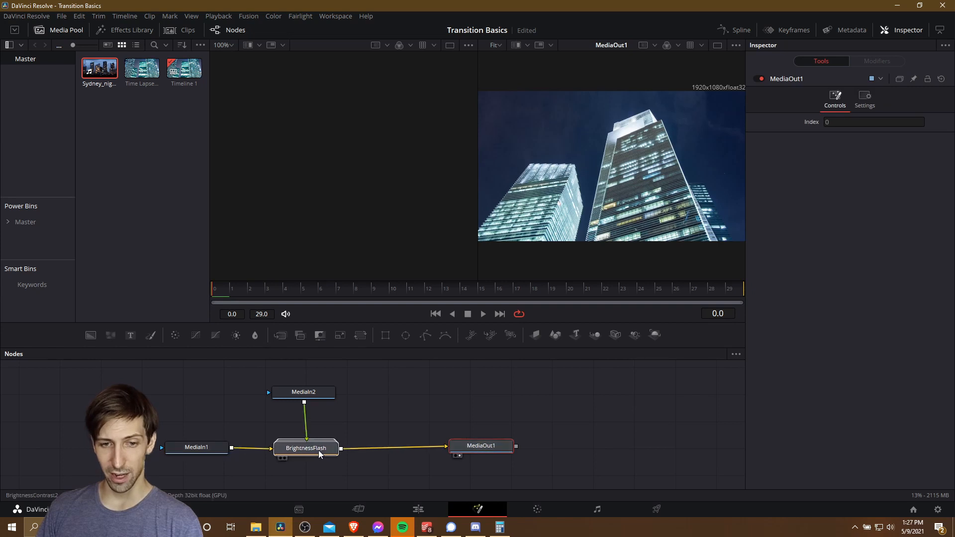
Step: Expand the BrightnessFlash group and inspect its Dissolve2 and BrightnessContrast2 nodes
{"action": "left_click", "coordinate": [306, 447]}
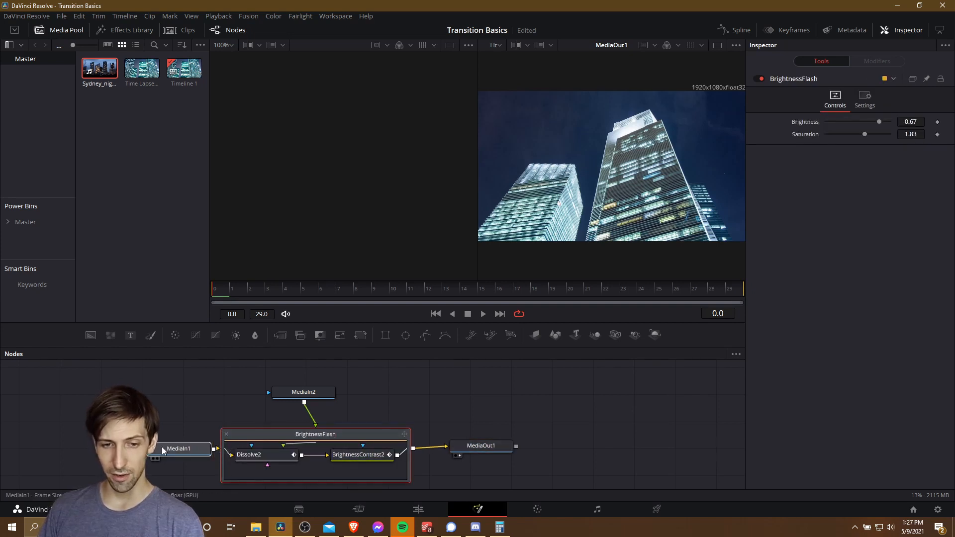
{"action": "left_click", "coordinate": [179, 448]}
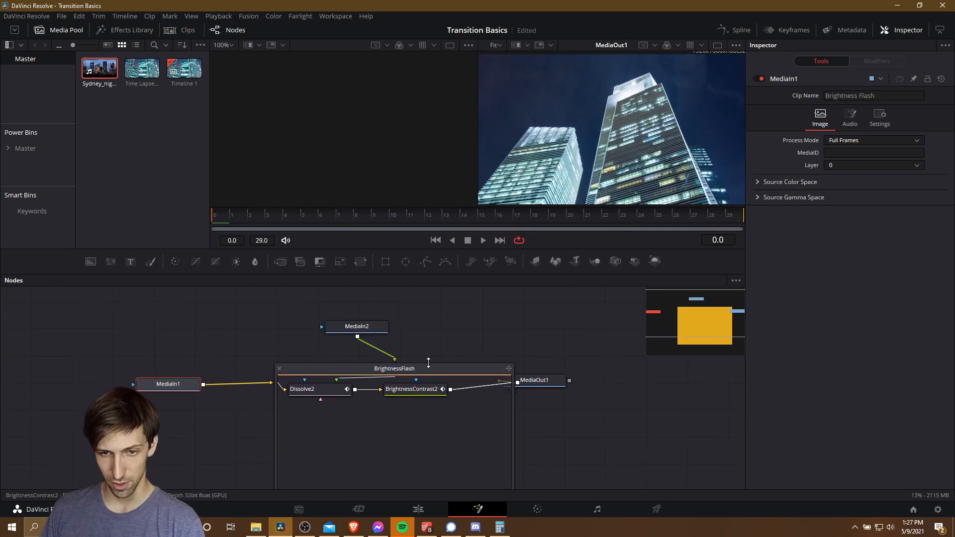
{"action": "left_click", "coordinate": [302, 388]}
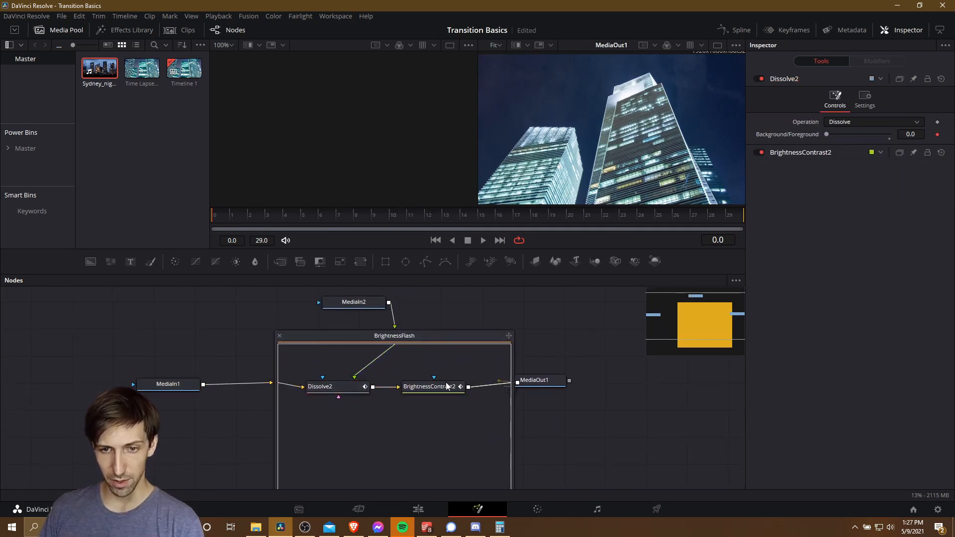
{"action": "left_click", "coordinate": [443, 389]}
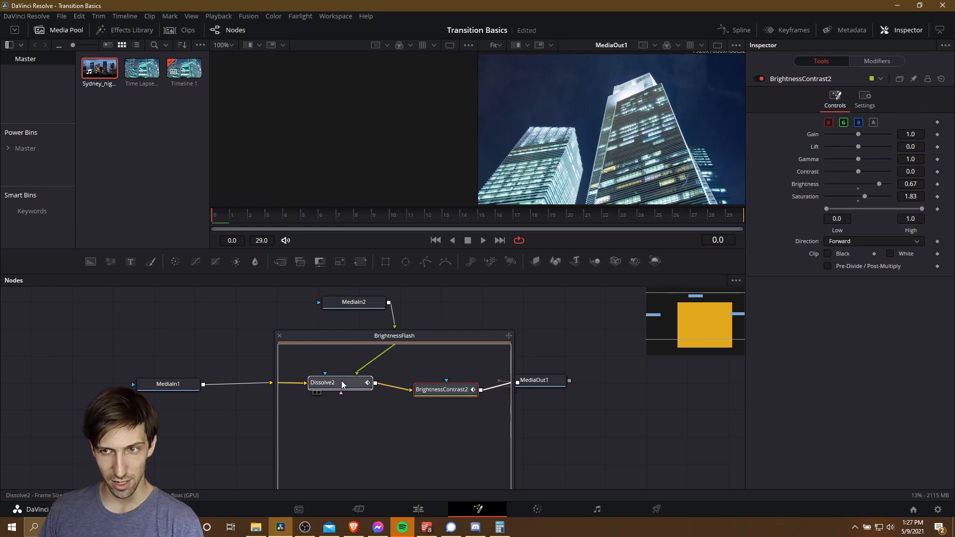
Step: Review the dissolve node's settings again, then the brightness-contrast node's mid-transition values
{"action": "left_click", "coordinate": [325, 387]}
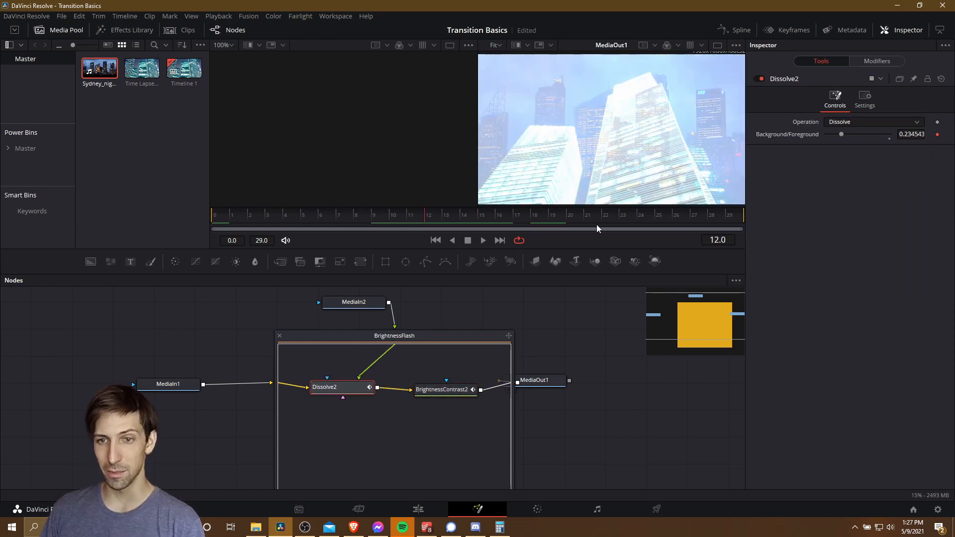
{"action": "left_click", "coordinate": [341, 387]}
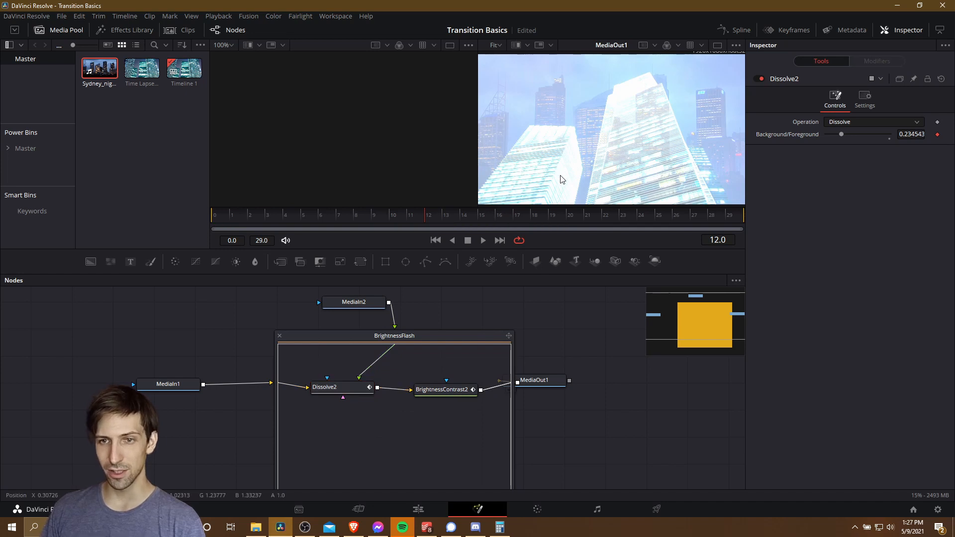
{"action": "mouse_move", "coordinate": [734, 194]}
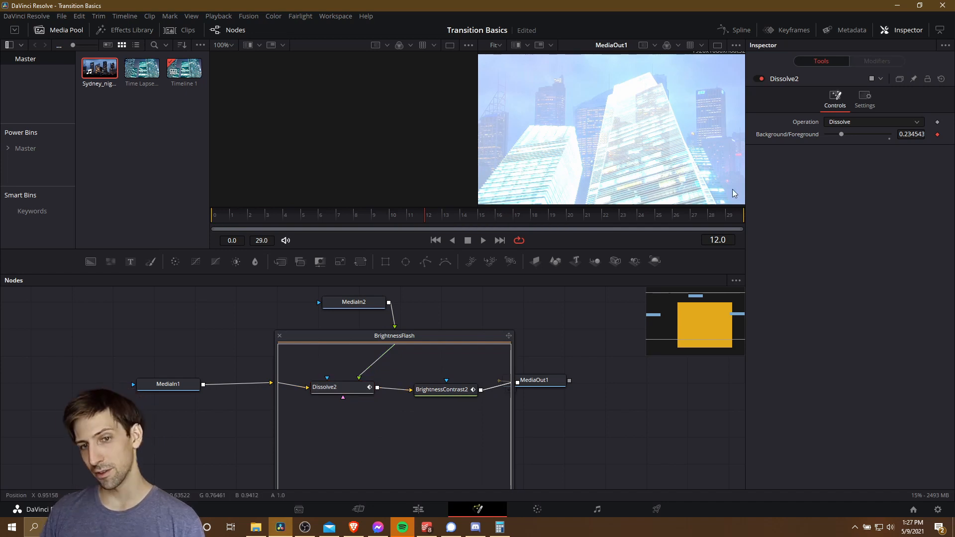
{"action": "mouse_move", "coordinate": [437, 412]}
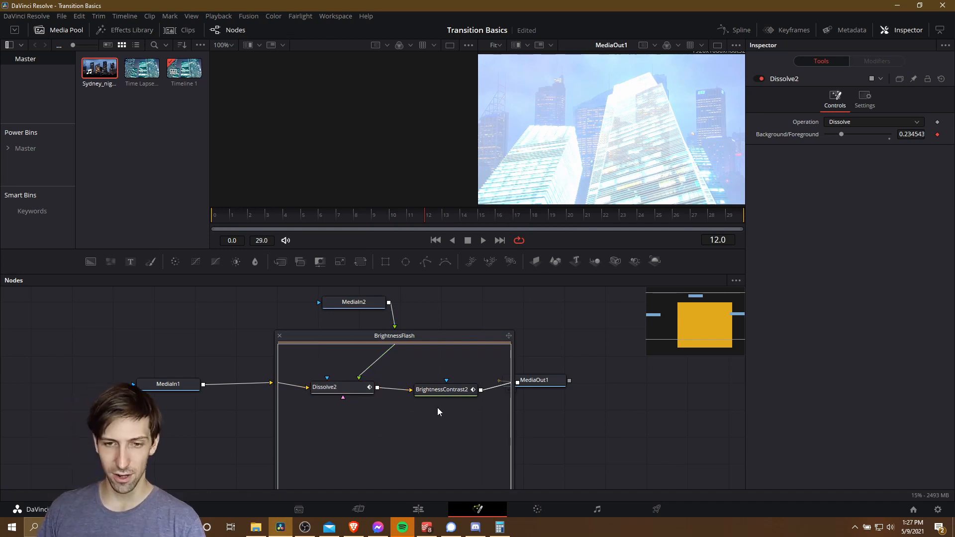
{"action": "left_click", "coordinate": [445, 389]}
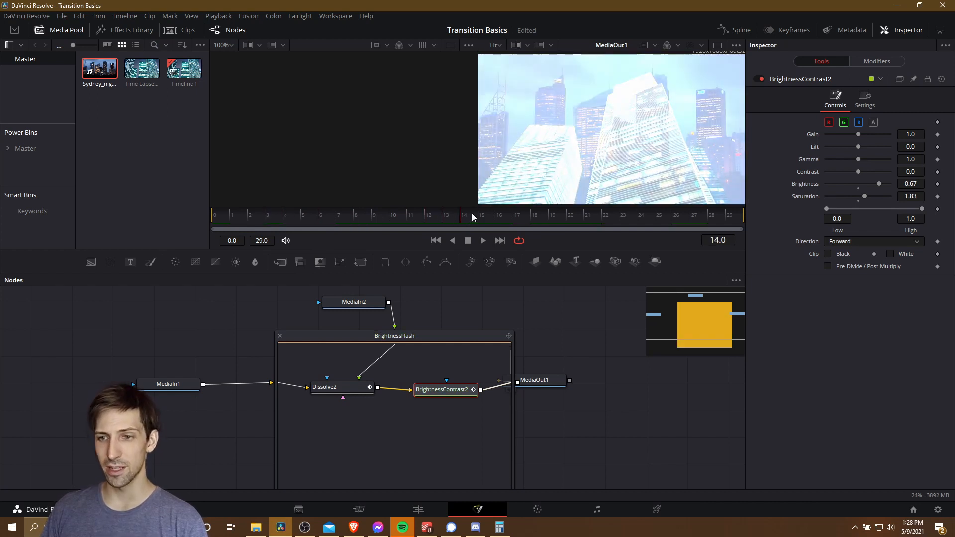
{"action": "mouse_move", "coordinate": [671, 174]}
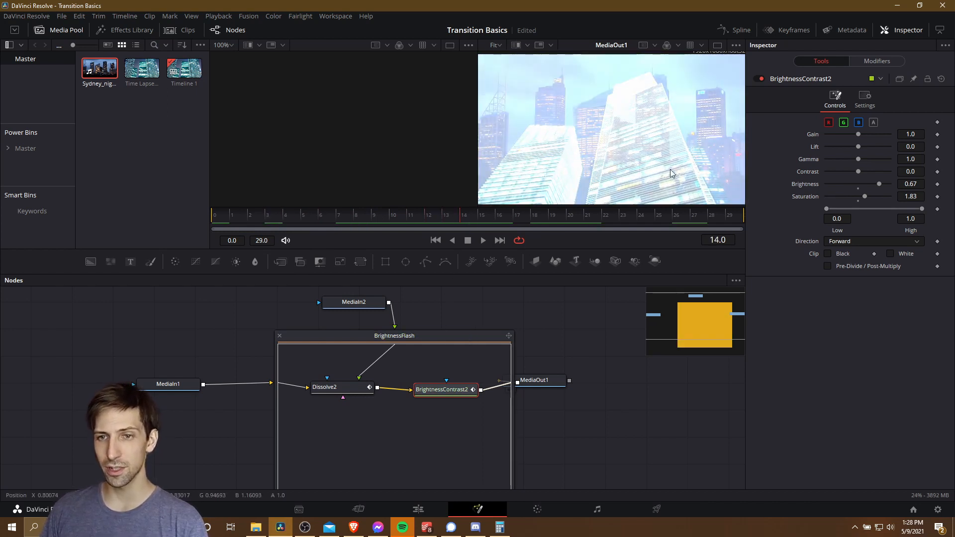
{"action": "mouse_move", "coordinate": [827, 228]}
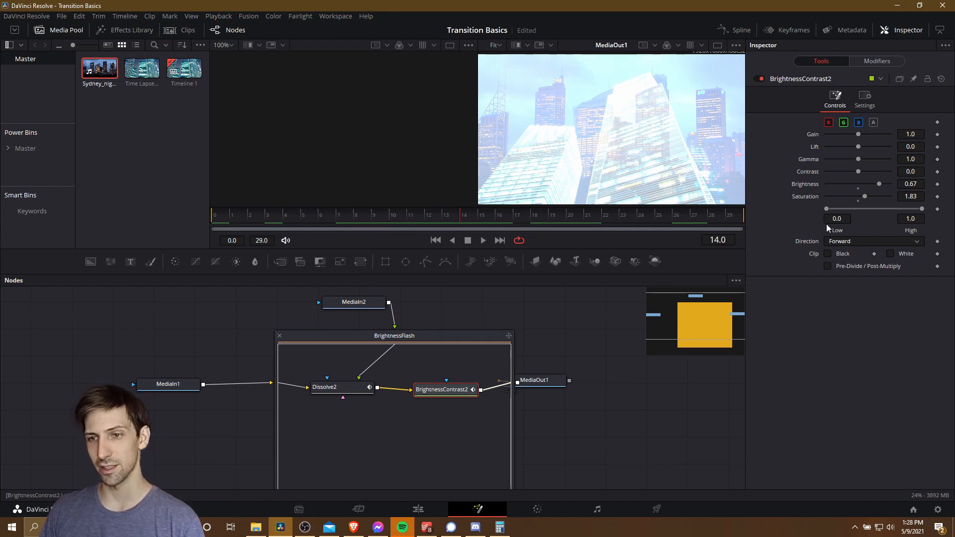
{"action": "mouse_move", "coordinate": [821, 198]}
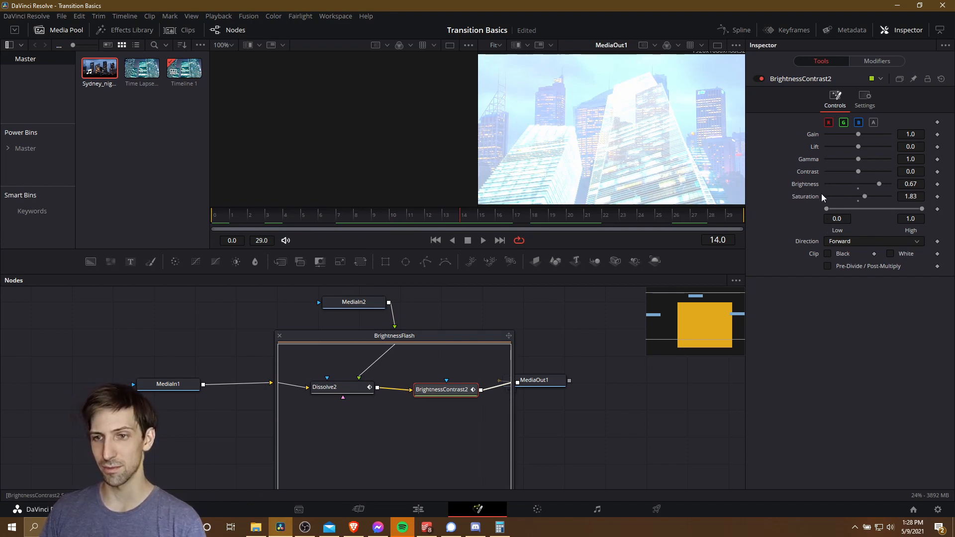
{"action": "mouse_move", "coordinate": [841, 189]}
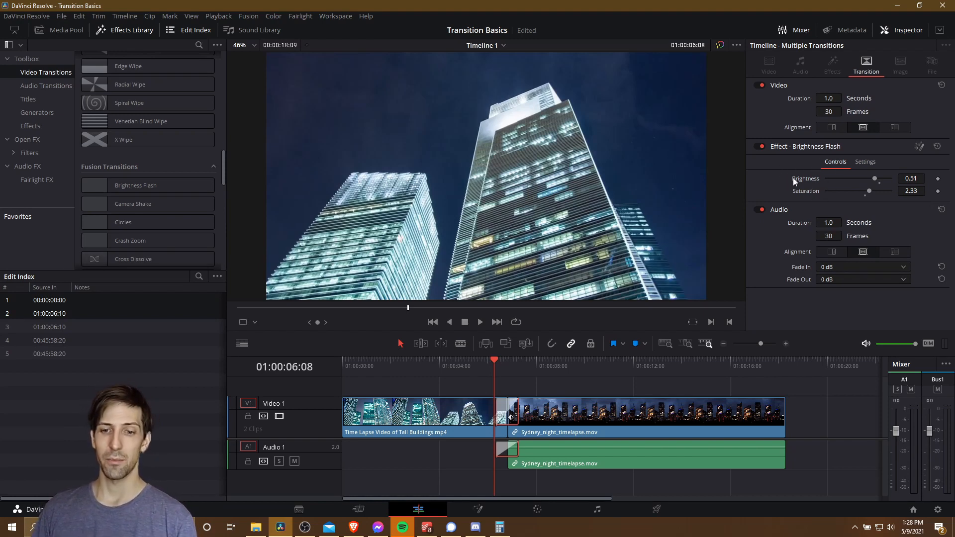
{"action": "mouse_move", "coordinate": [754, 213]}
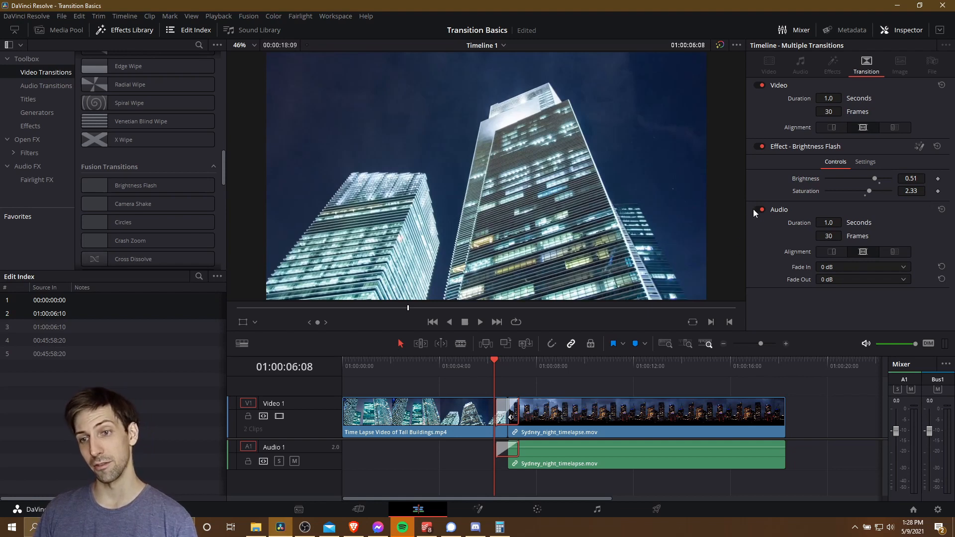
{"action": "mouse_move", "coordinate": [774, 169]}
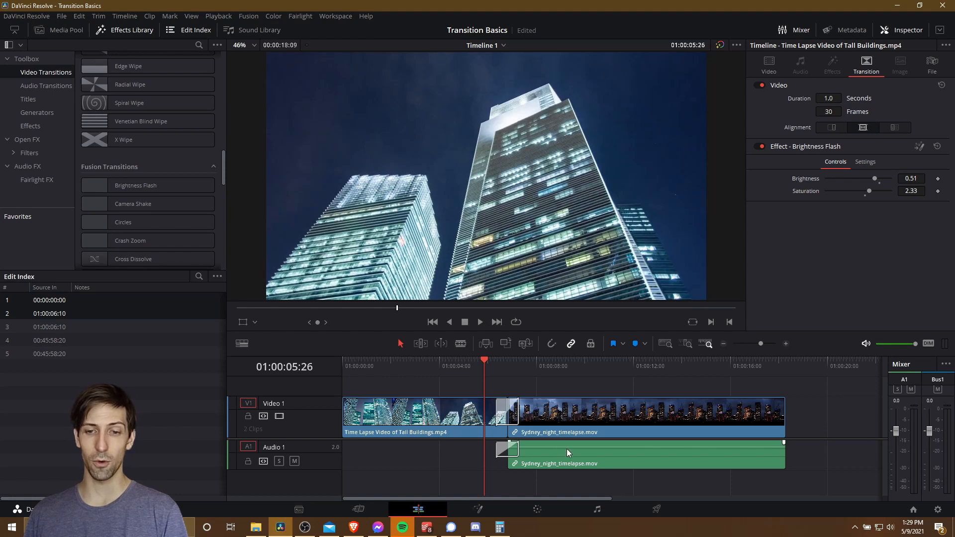
{"action": "mouse_move", "coordinate": [343, 399]}
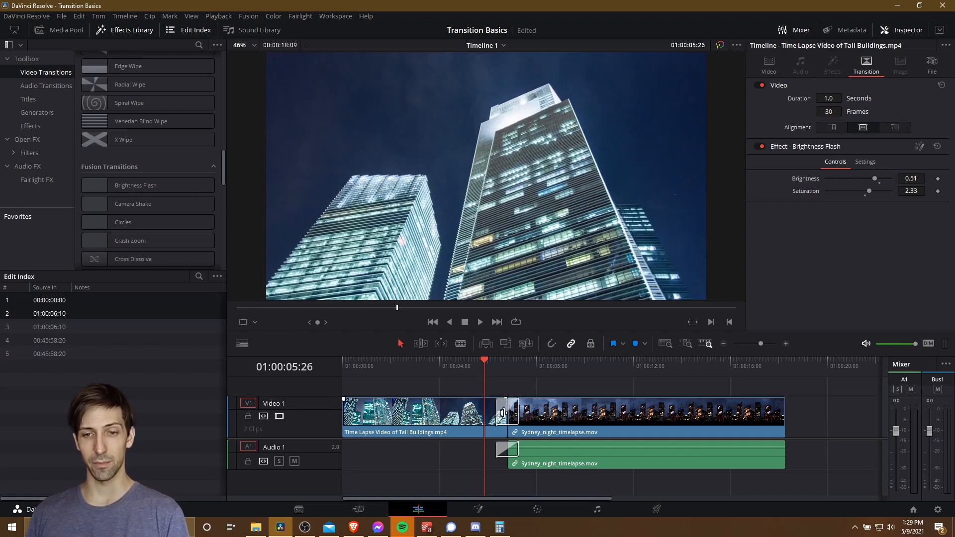
{"action": "mouse_move", "coordinate": [340, 398]}
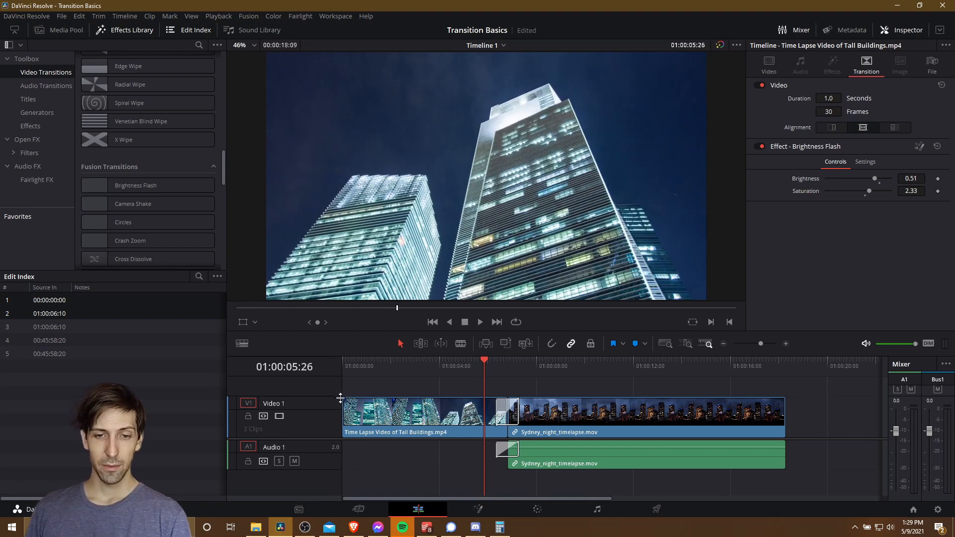
{"action": "left_click", "coordinate": [415, 417]}
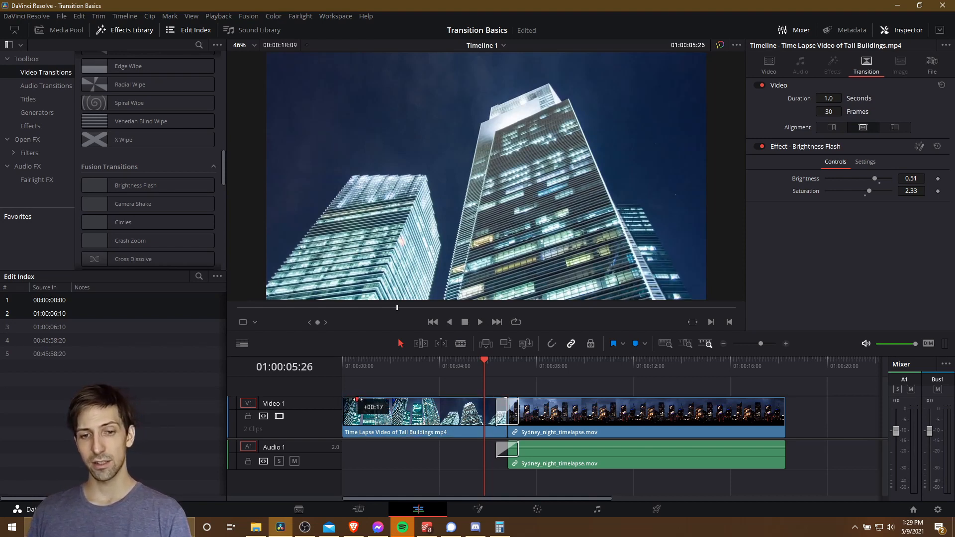
{"action": "mouse_move", "coordinate": [355, 371]}
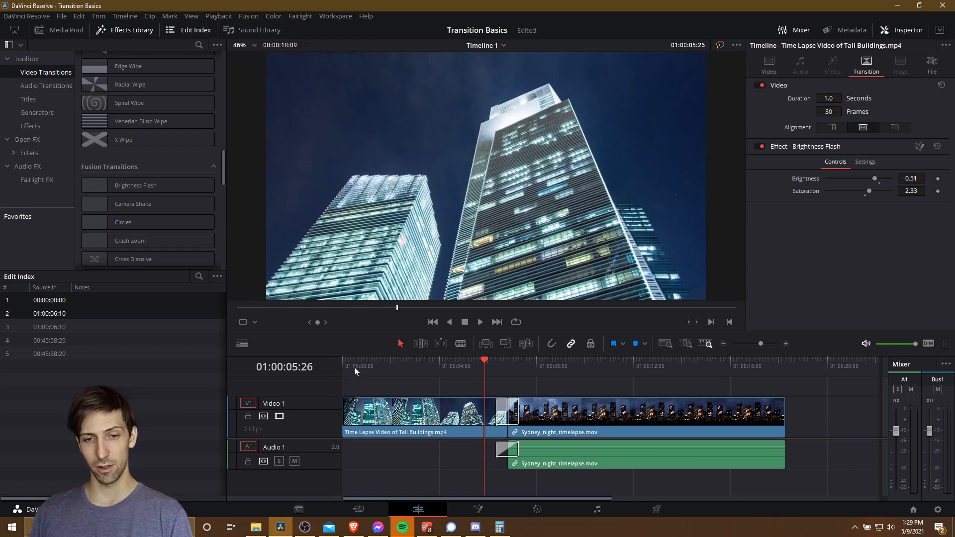
{"action": "left_click", "coordinate": [479, 322]}
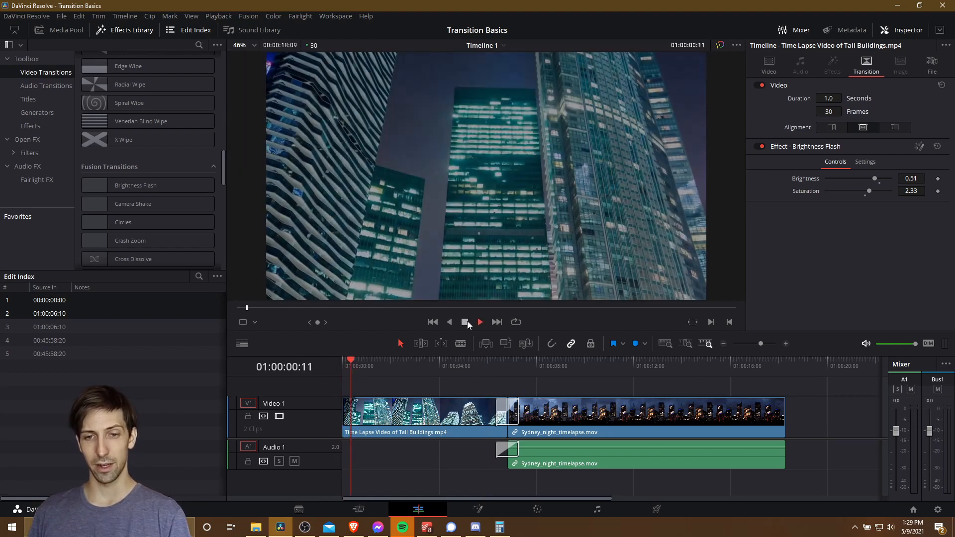
{"action": "left_click", "coordinate": [479, 322]}
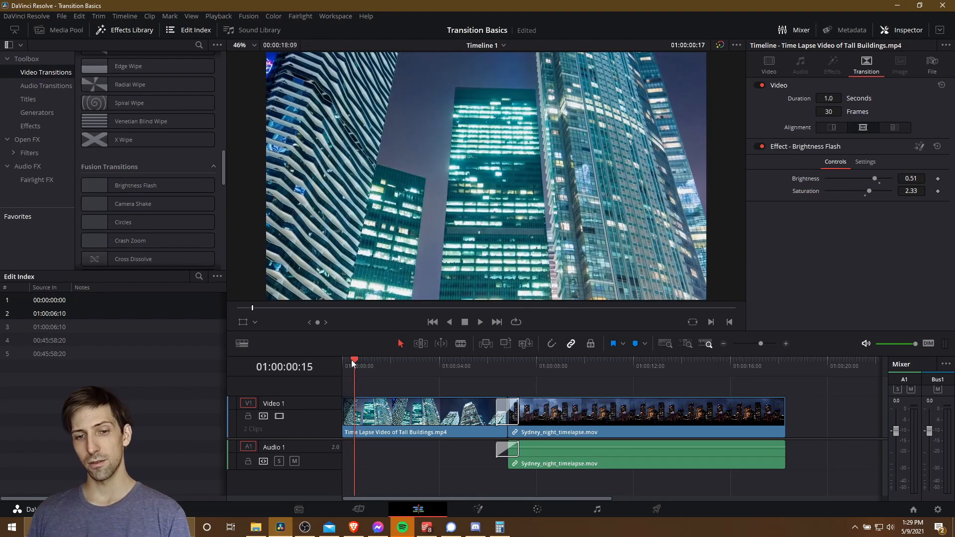
{"action": "left_click", "coordinate": [350, 359]}
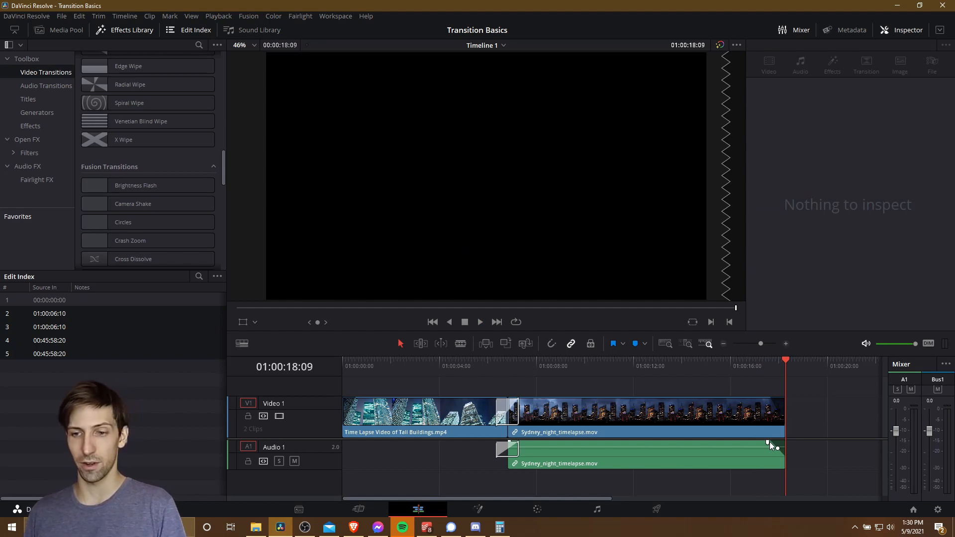
{"action": "mouse_move", "coordinate": [525, 395]}
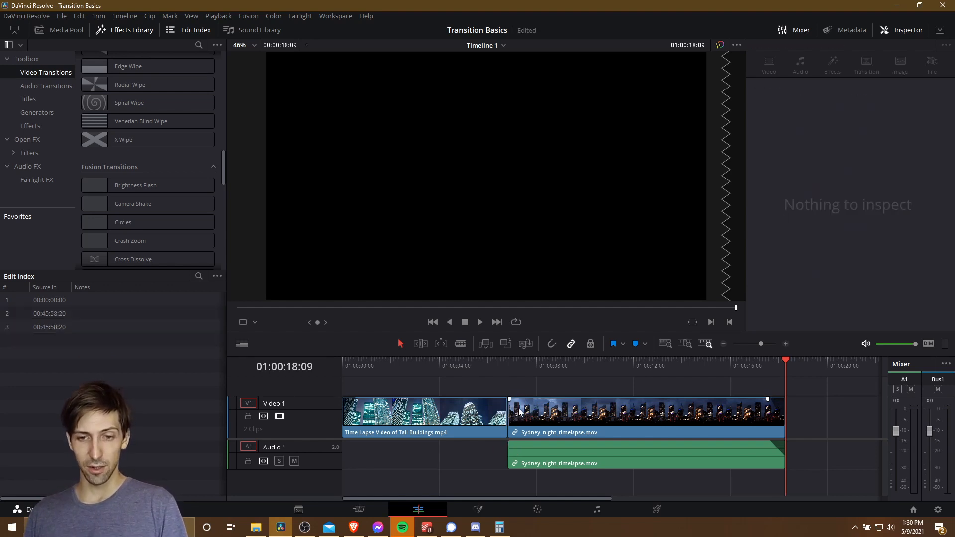
Step: Try a fade-in handle on the Sydney night clip, pull it back to the clip start, then select the audio edit point
{"action": "left_click", "coordinate": [504, 365]}
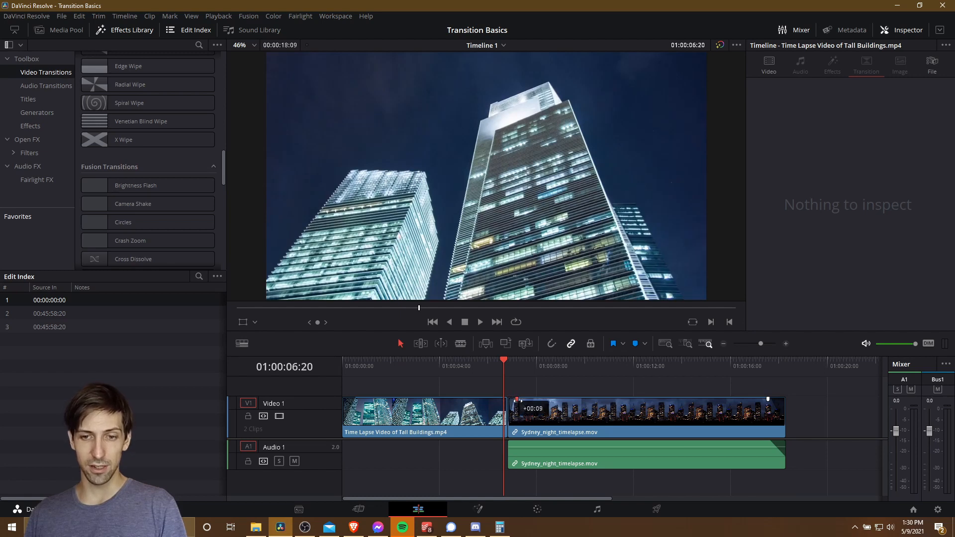
{"action": "left_click", "coordinate": [525, 360]}
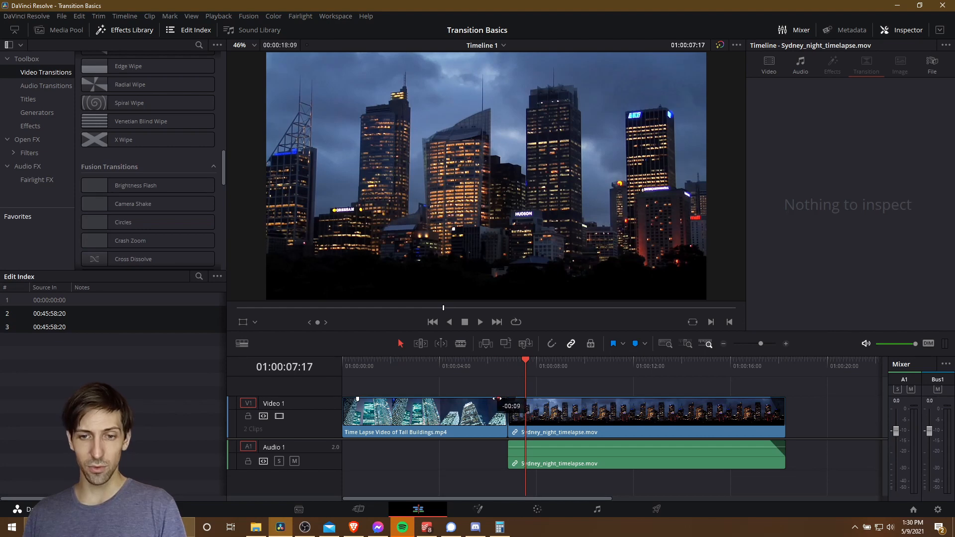
{"action": "left_click", "coordinate": [424, 417]}
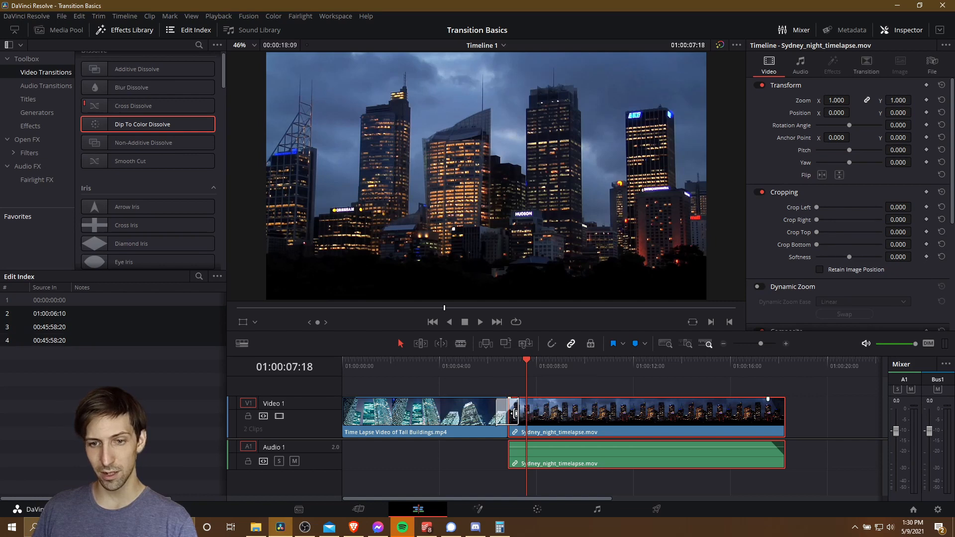
{"action": "left_click", "coordinate": [513, 413]}
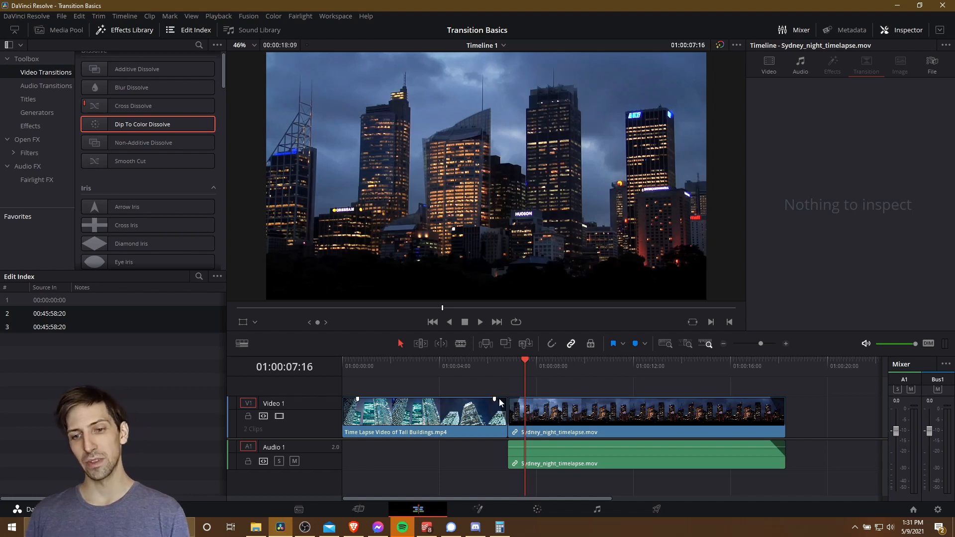
{"action": "mouse_move", "coordinate": [508, 386]}
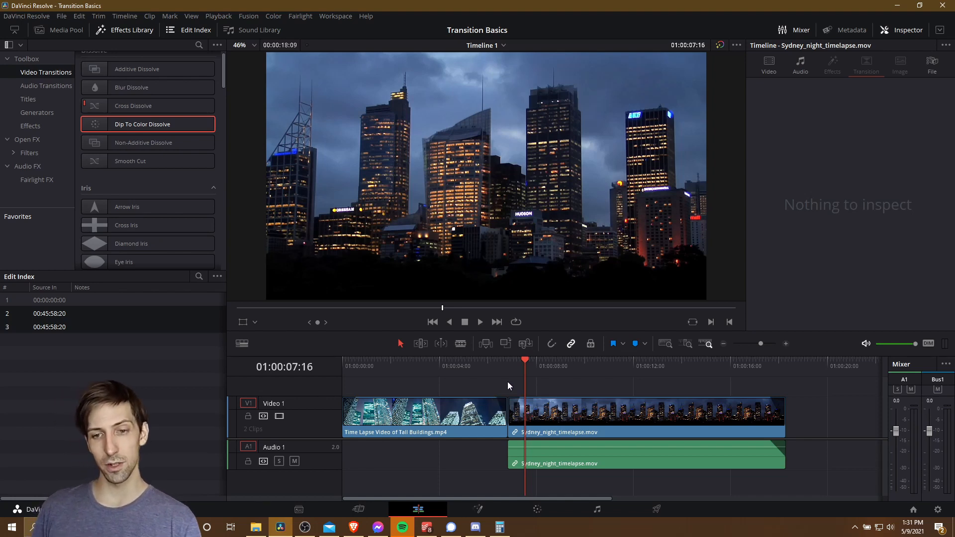